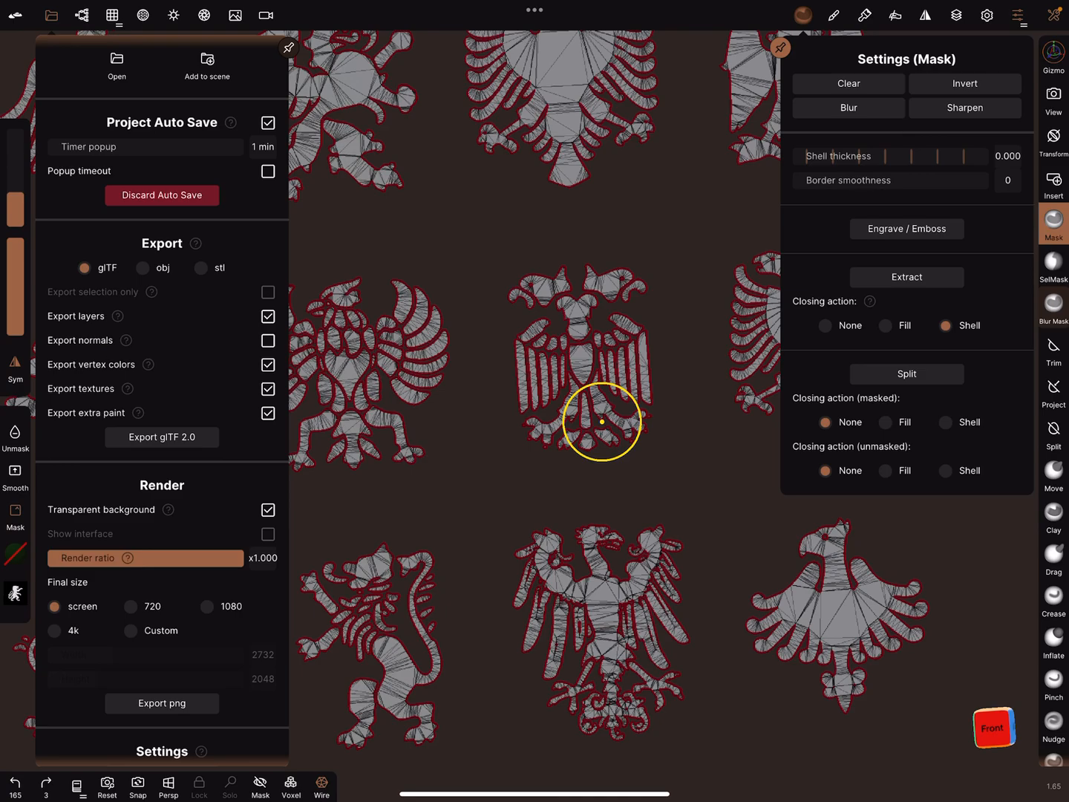
Close the file export settings so the full sculpting tools grid shows.
click(160, 436)
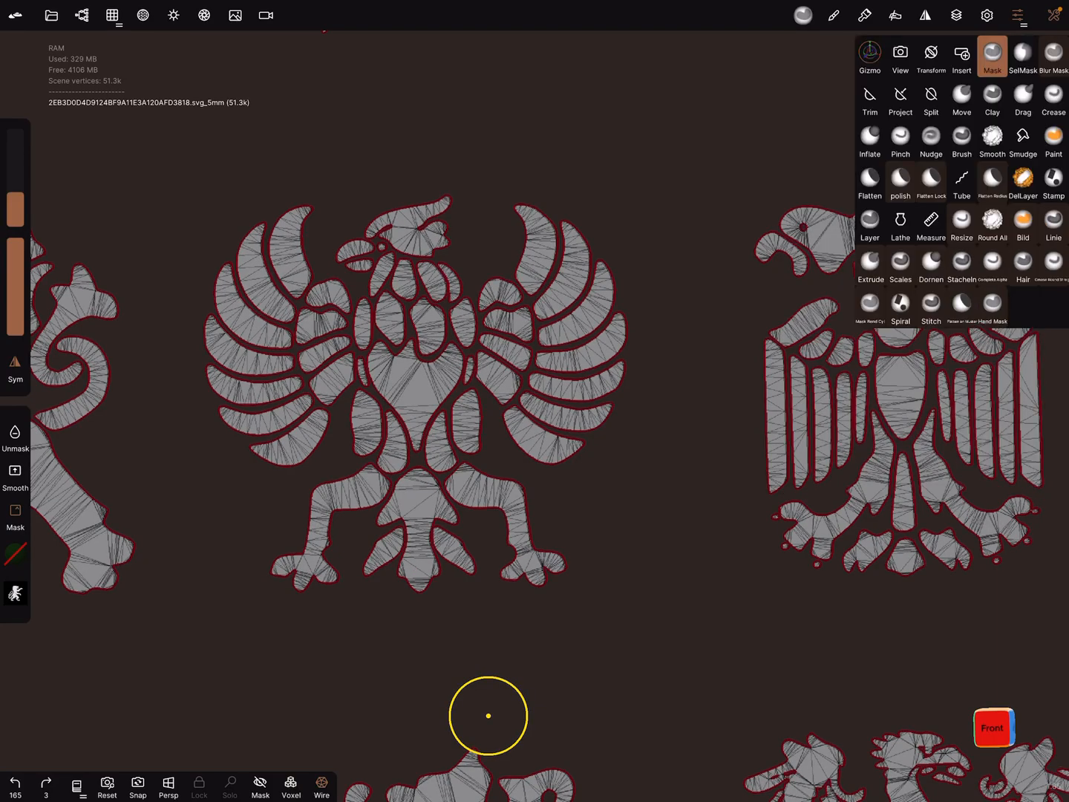
Mask the central eagle with a SelMask rectangle and bring up the Mask settings.
click(1023, 56)
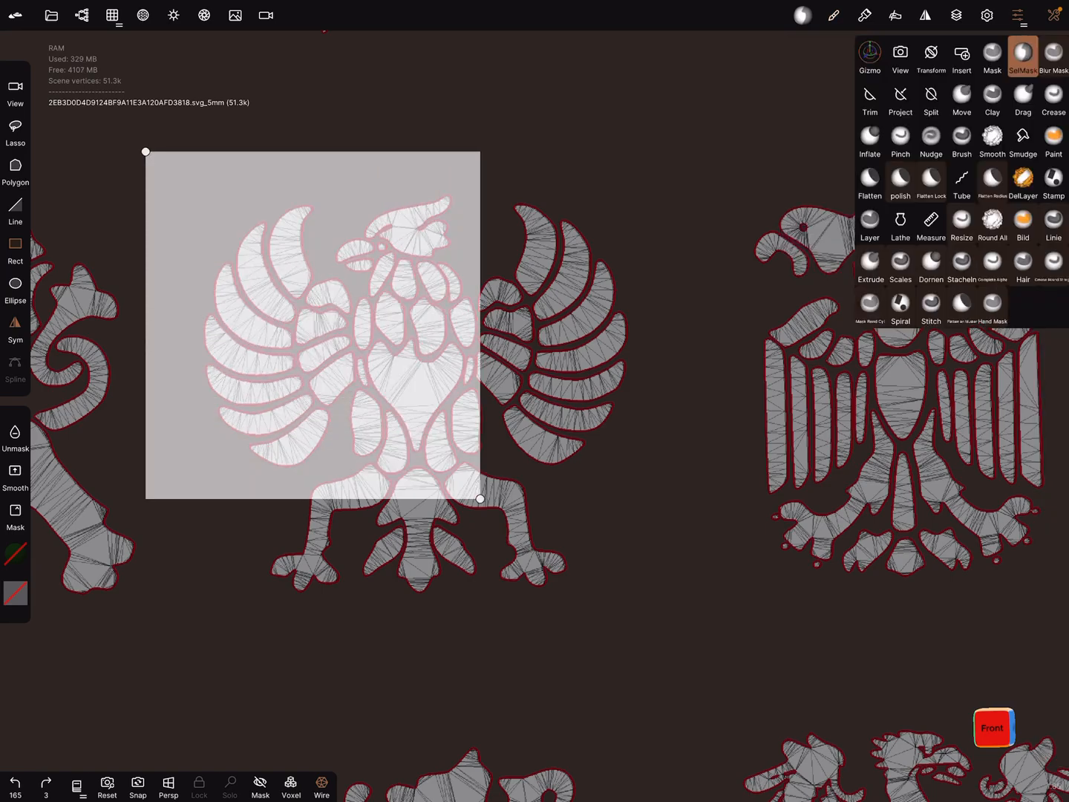
click(991, 56)
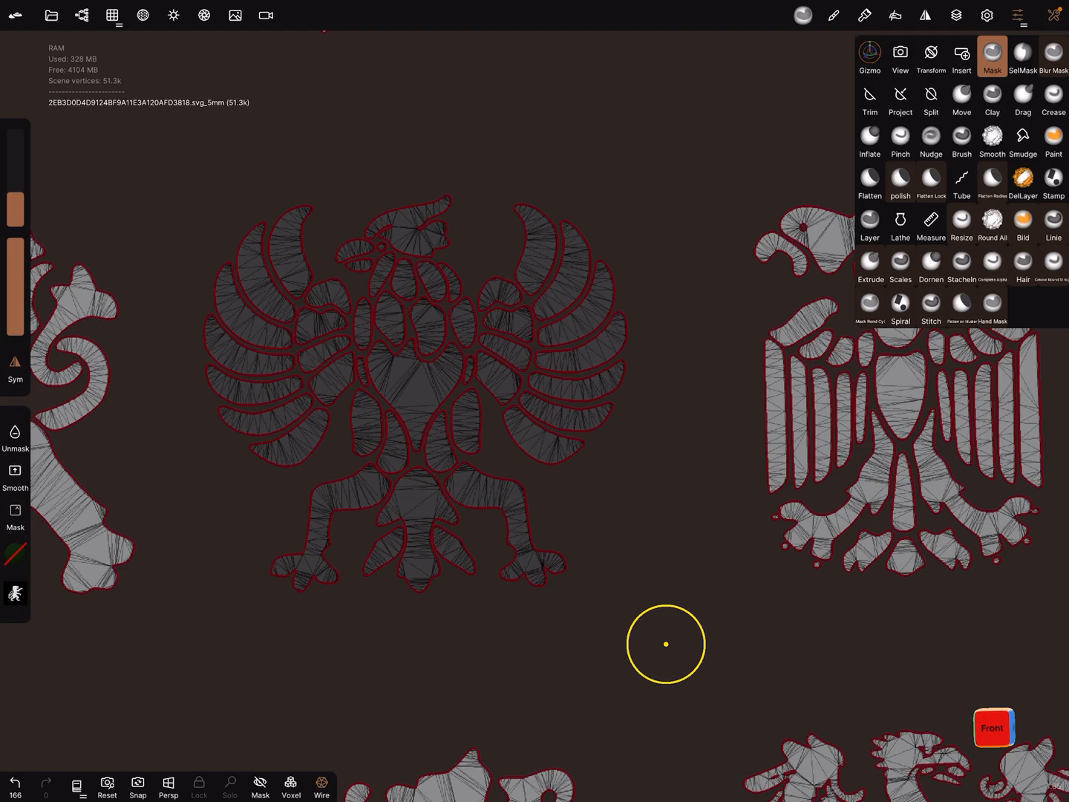
click(992, 57)
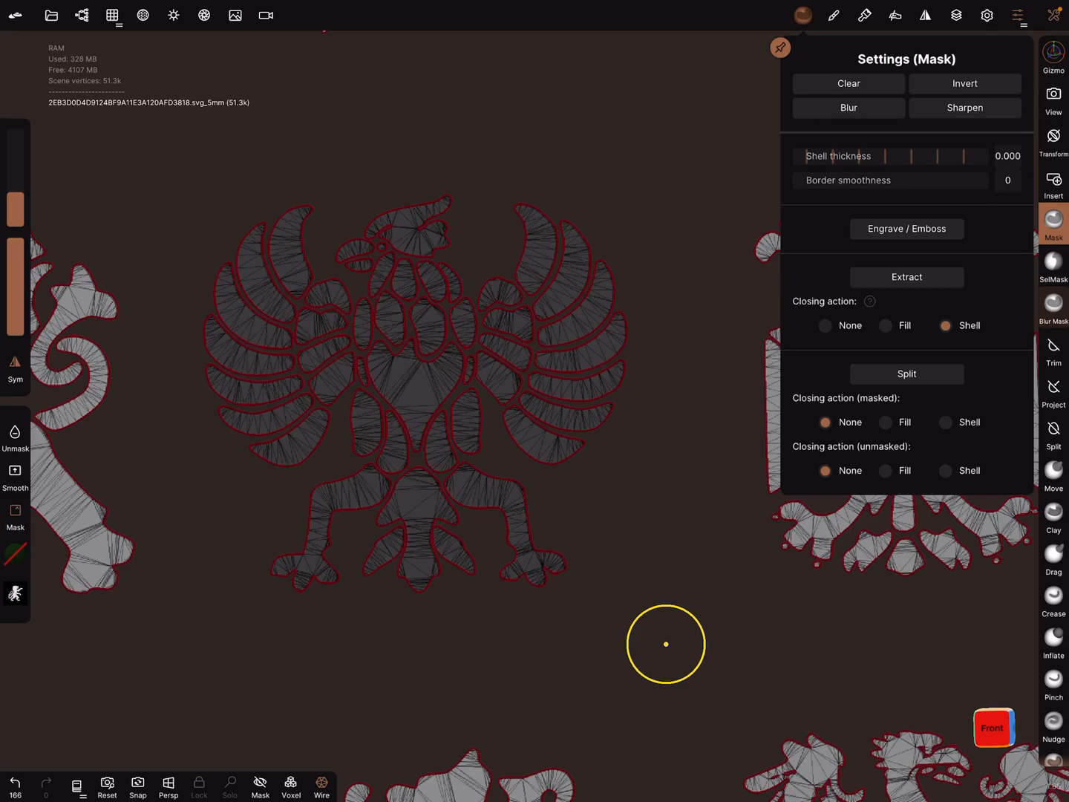
Split the masked eagle into its own mesh and voxel remesh it at resolution 215.
click(82, 15)
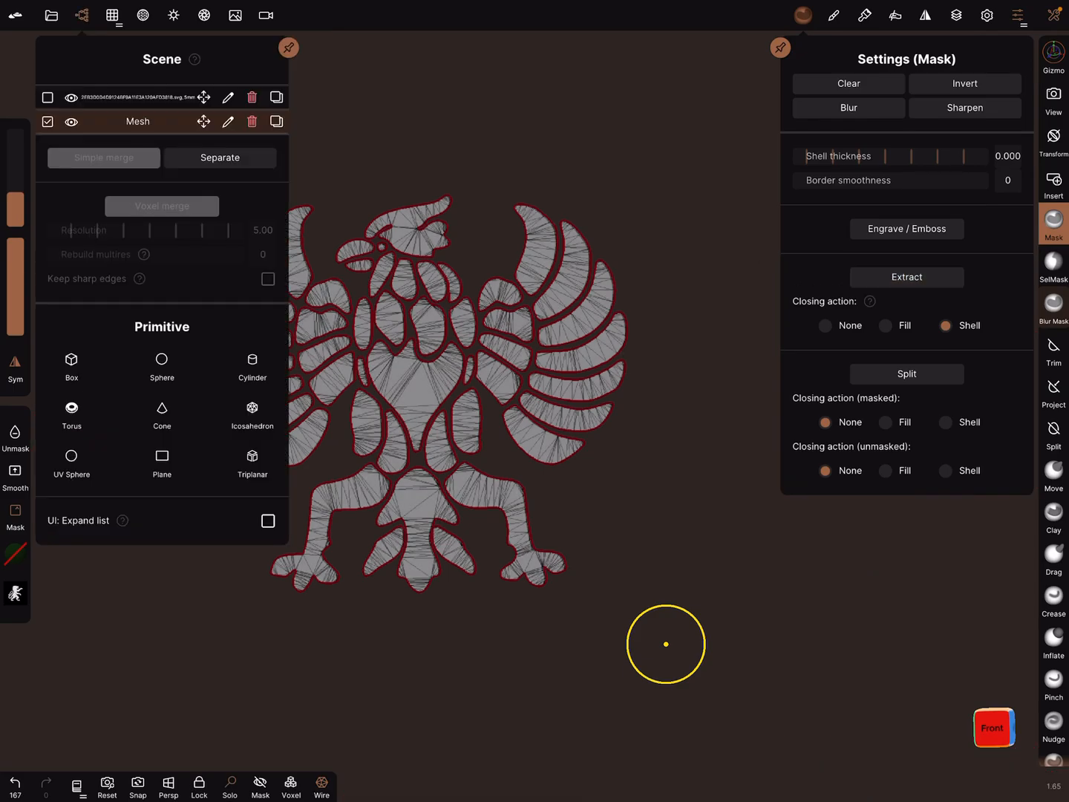
click(113, 15)
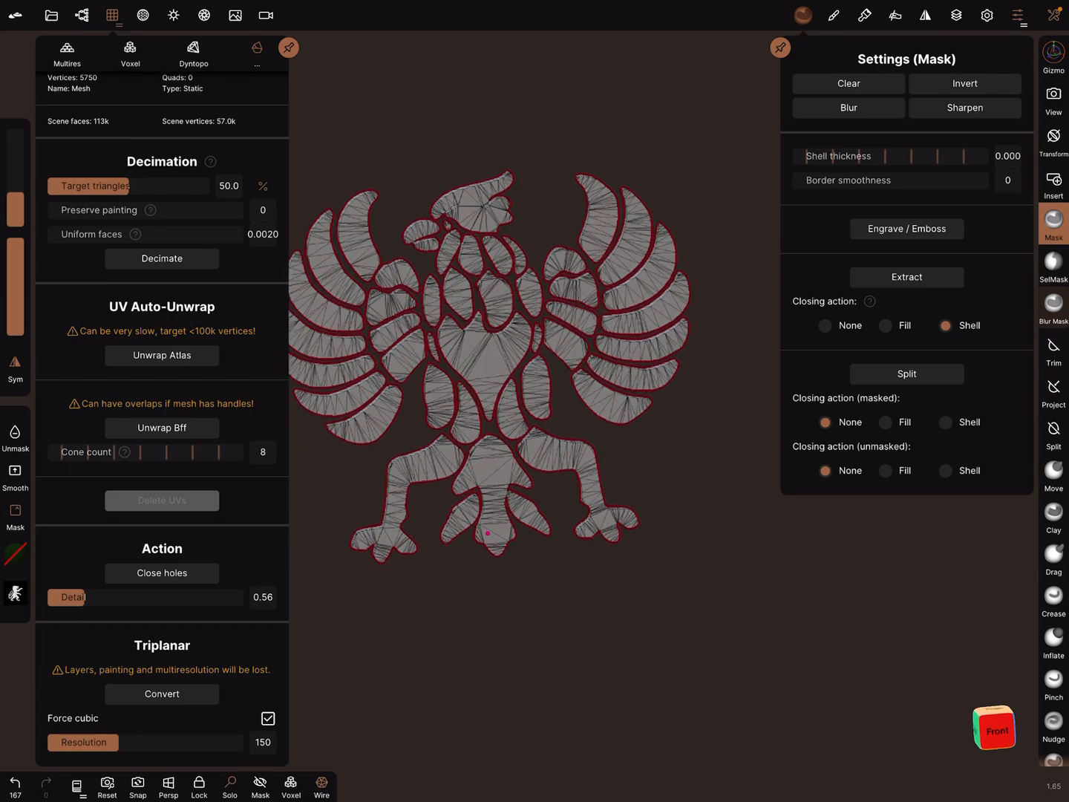
click(131, 53)
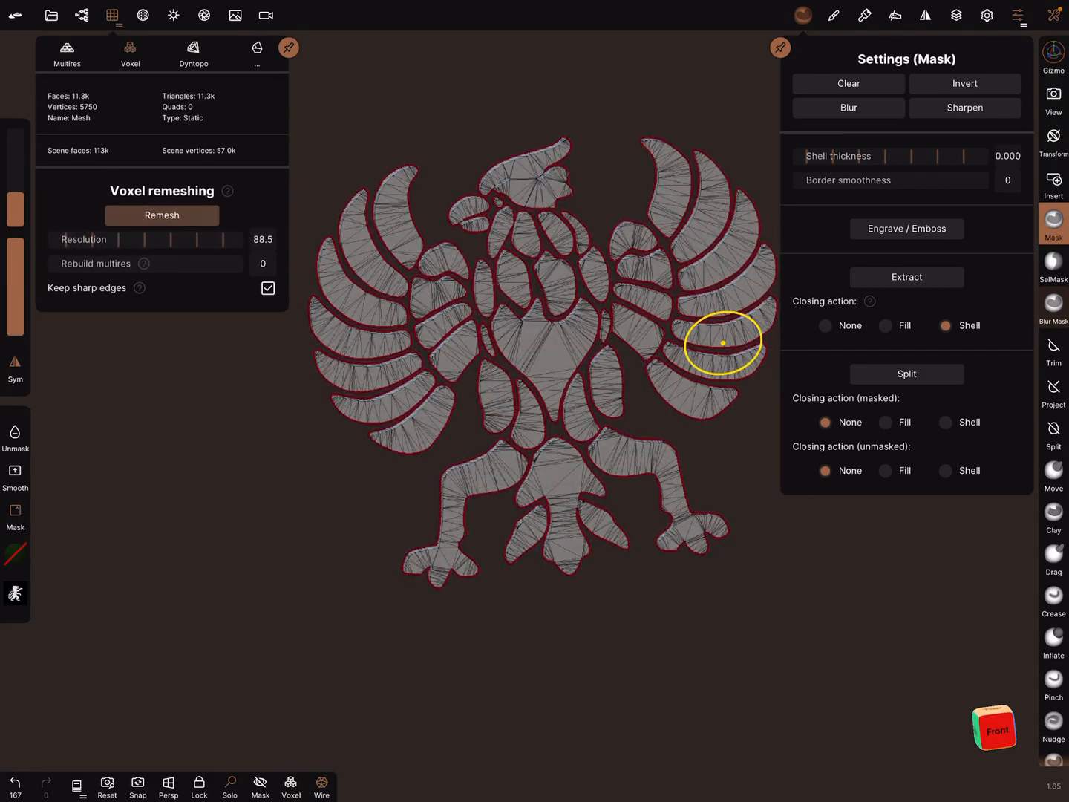
key(ctrl+z)
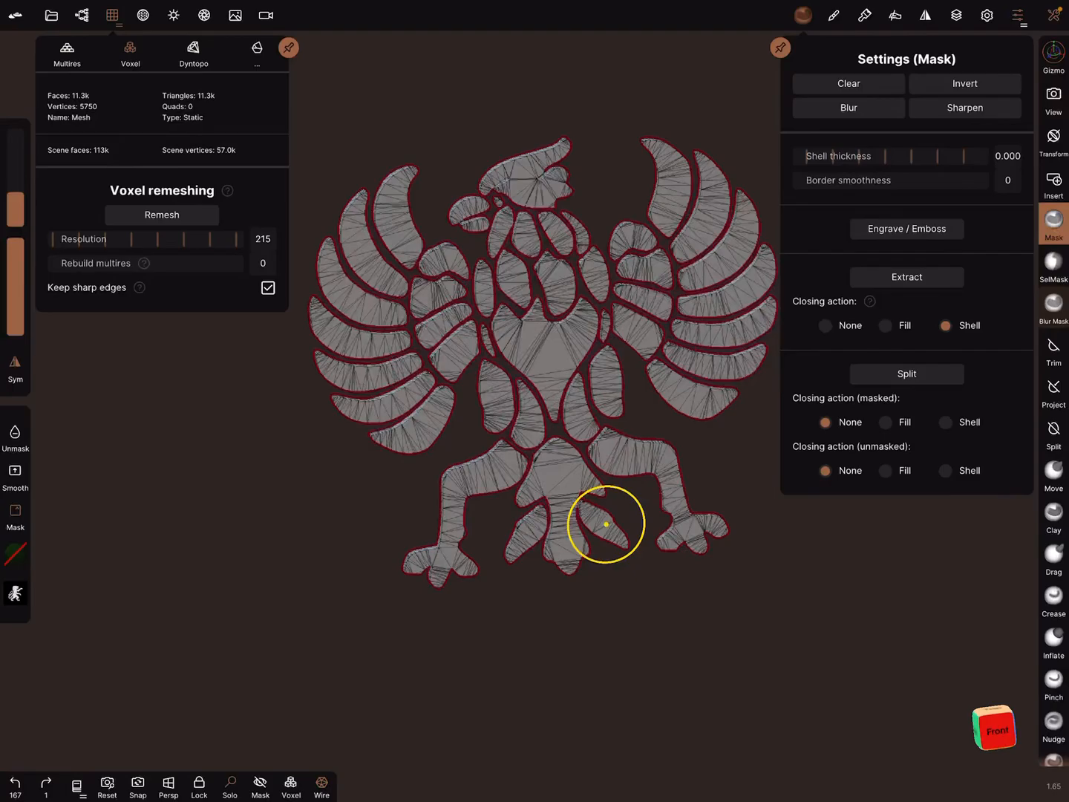
click(161, 213)
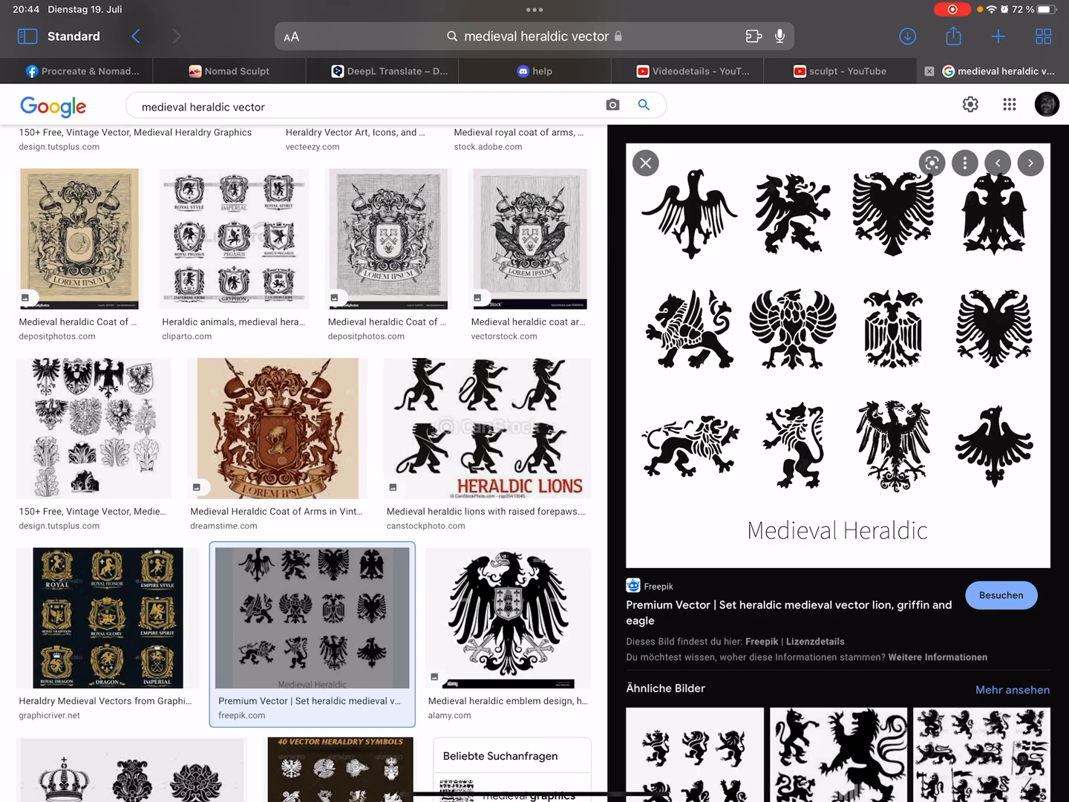
Browse the heraldic vector results and preview the Bigstock heraldic animal shields image.
scroll(down, 3)
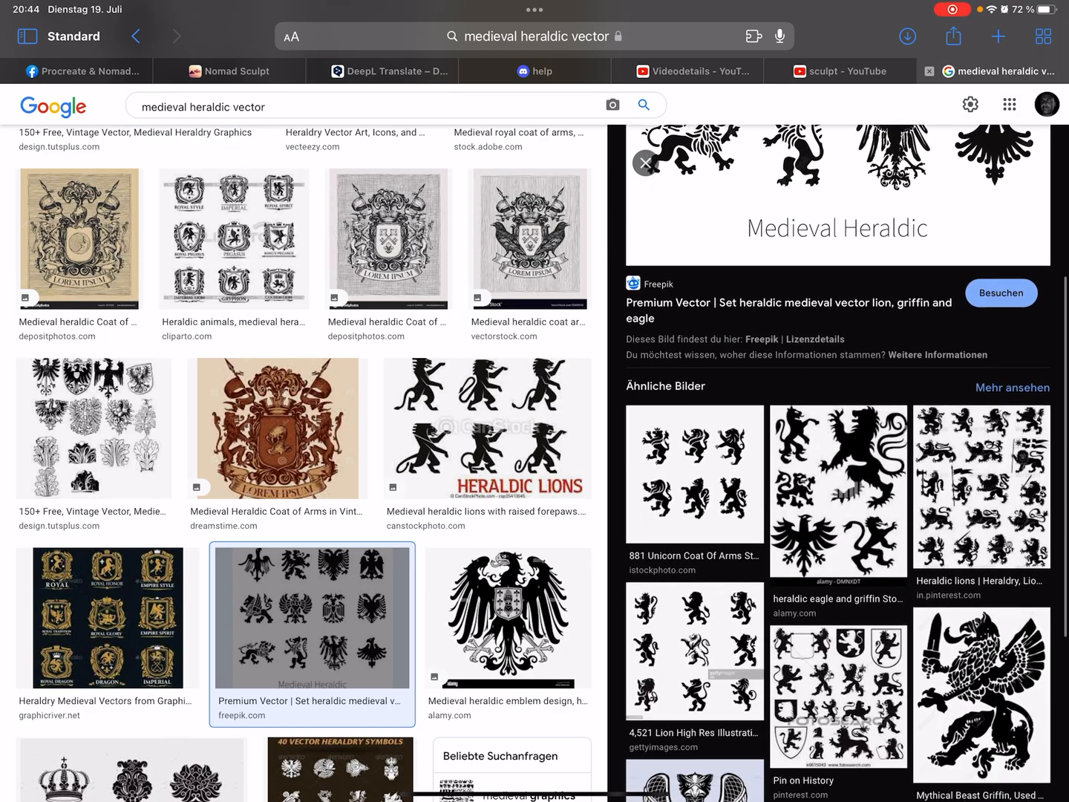
scroll(down, 3)
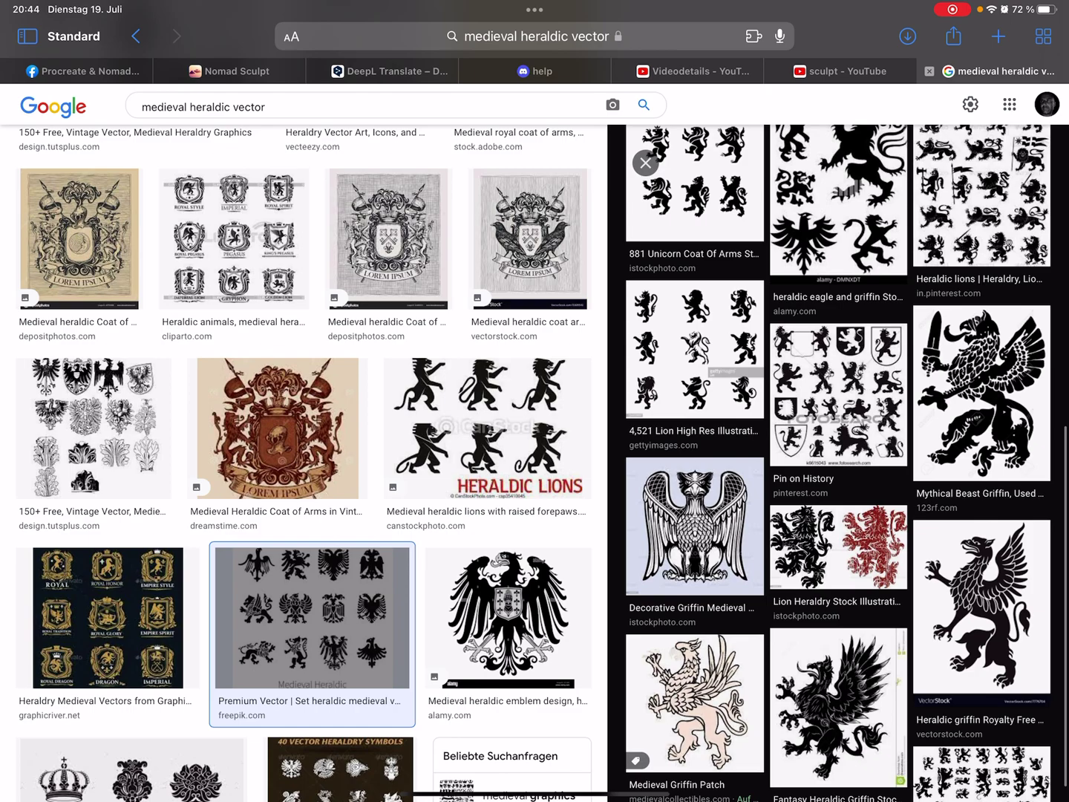
scroll(down, 3)
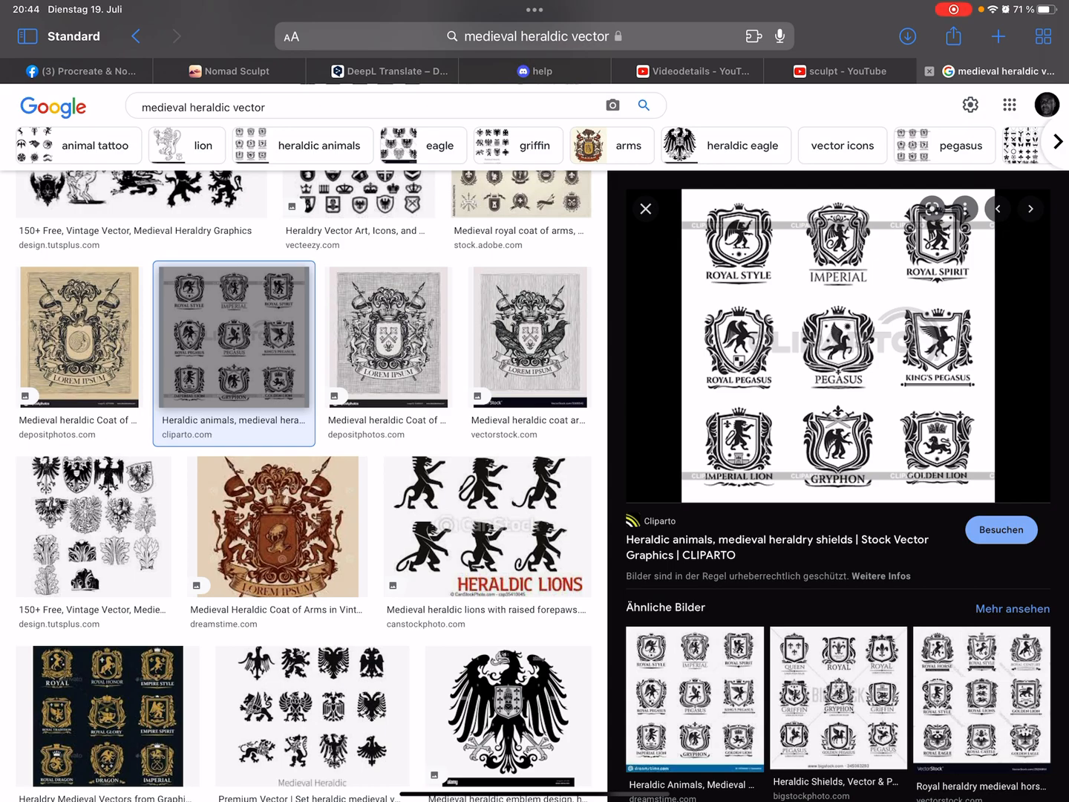
click(1031, 208)
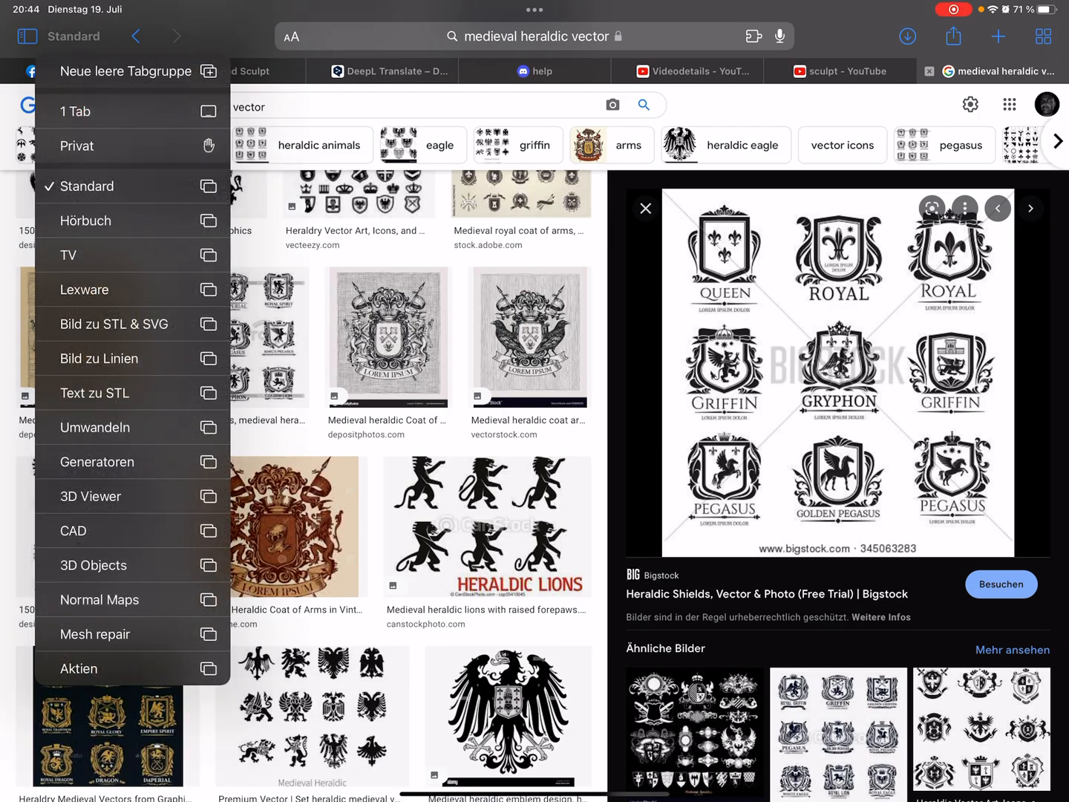
On vectorization.eu, upload an image, convert it to SVG and download the result.
click(116, 323)
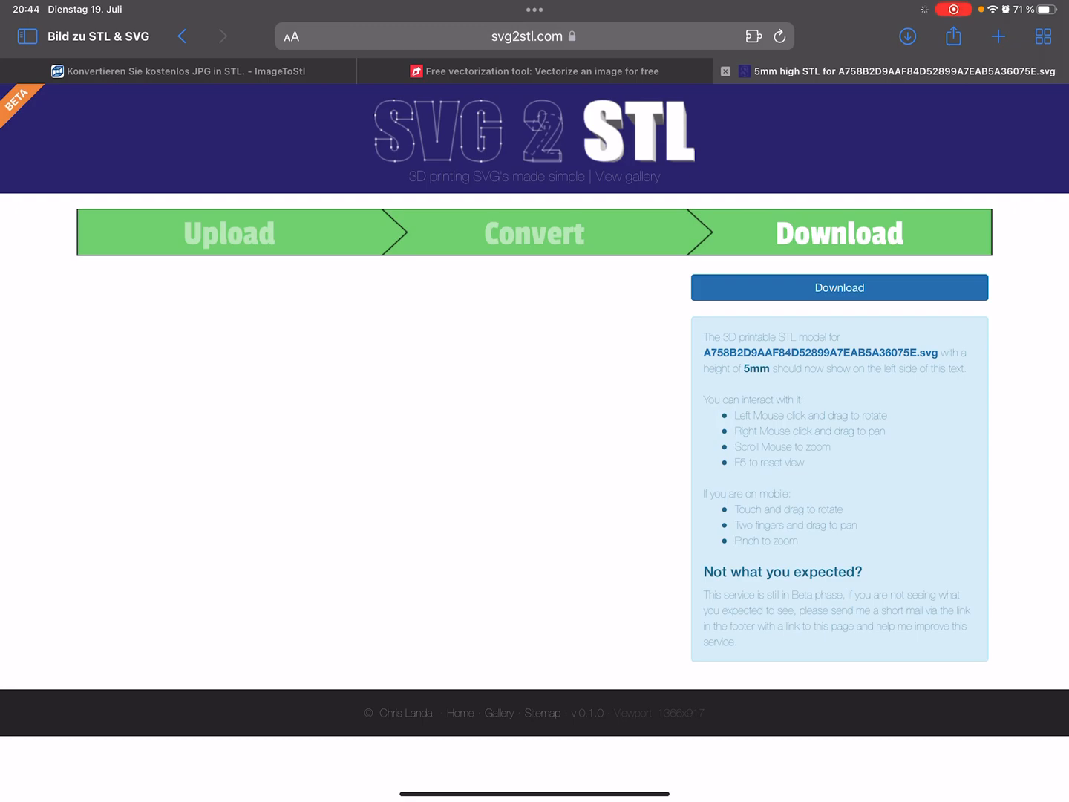
click(531, 71)
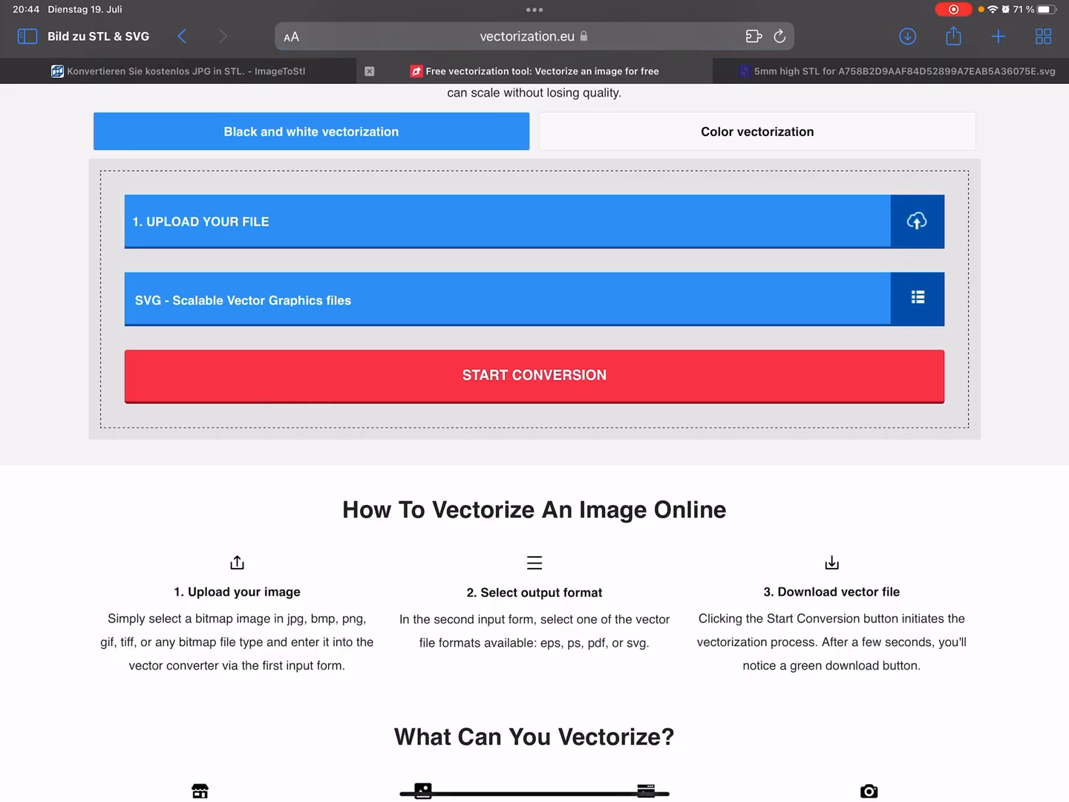
scroll(up, 3)
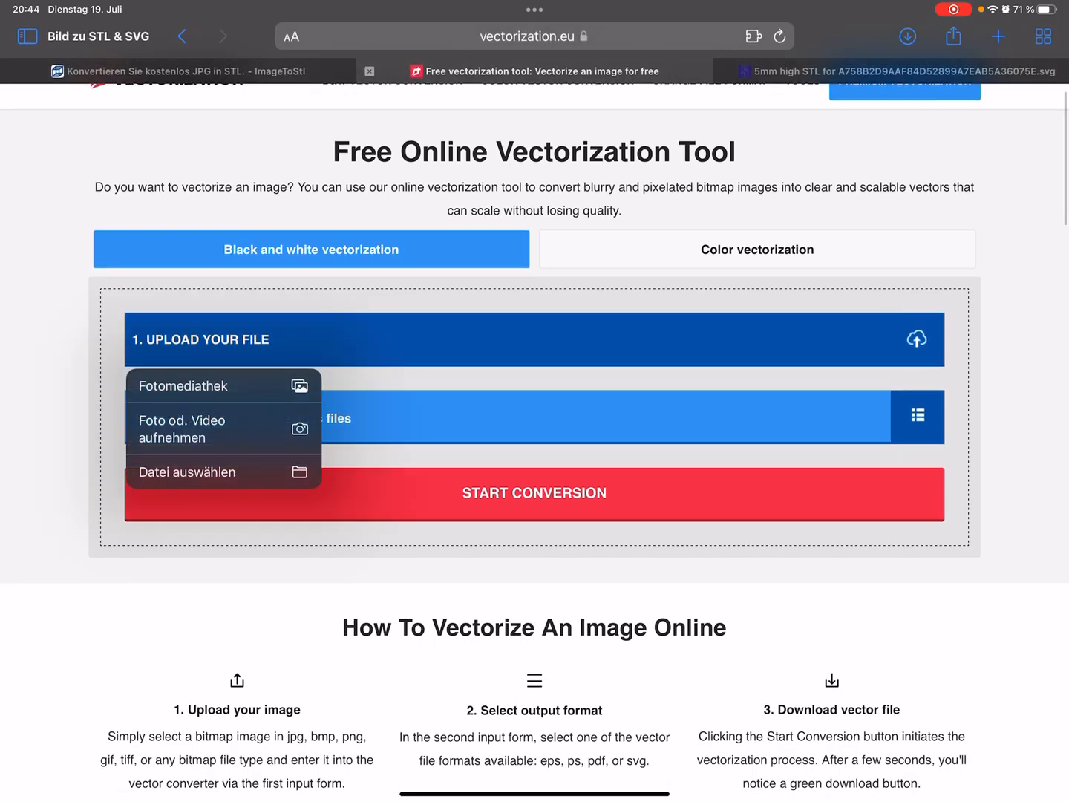
click(183, 386)
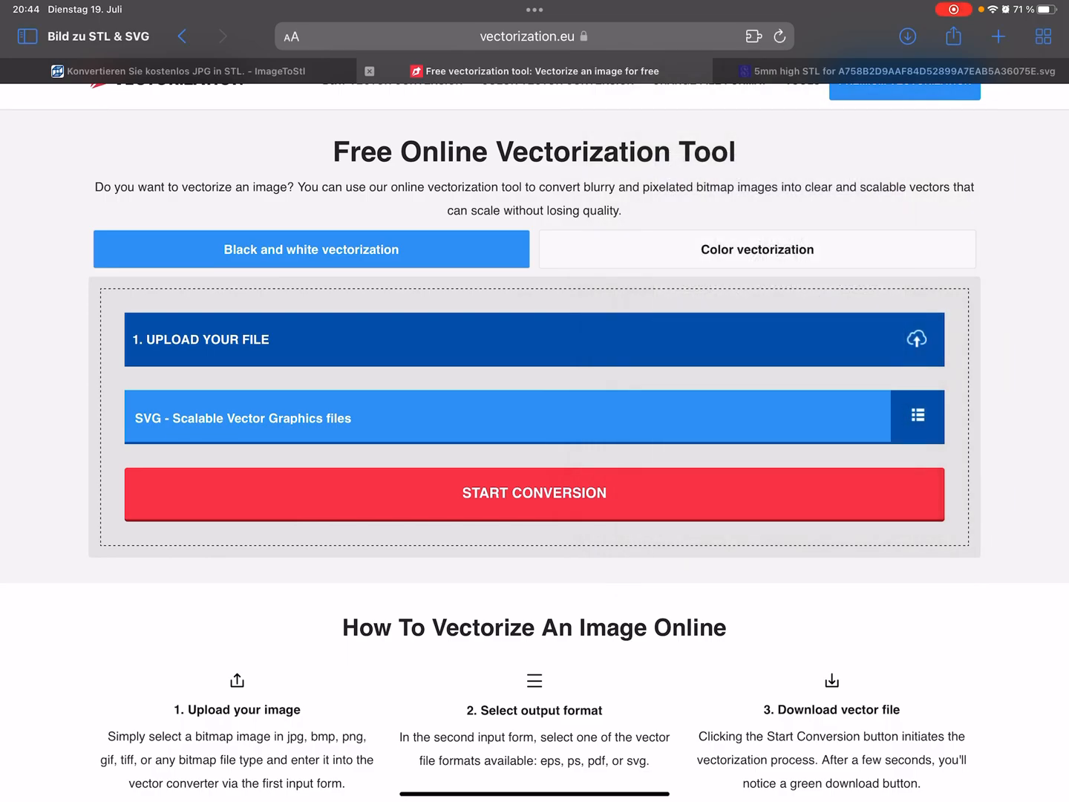
click(535, 493)
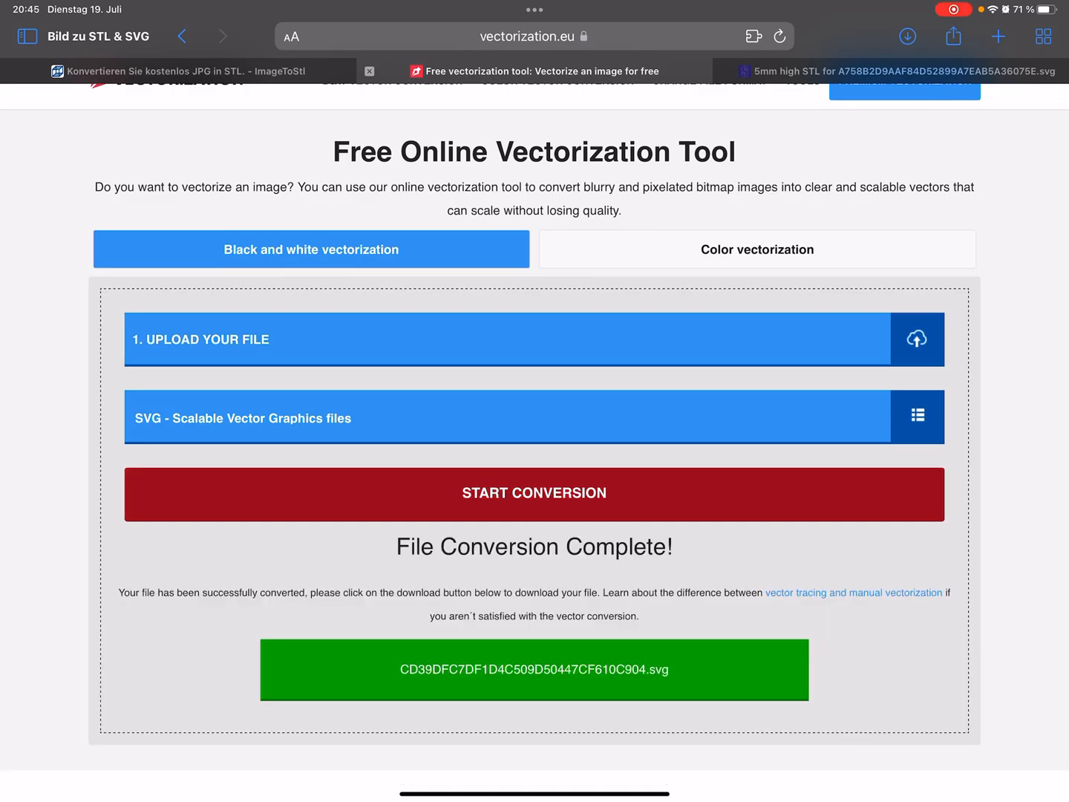
click(533, 668)
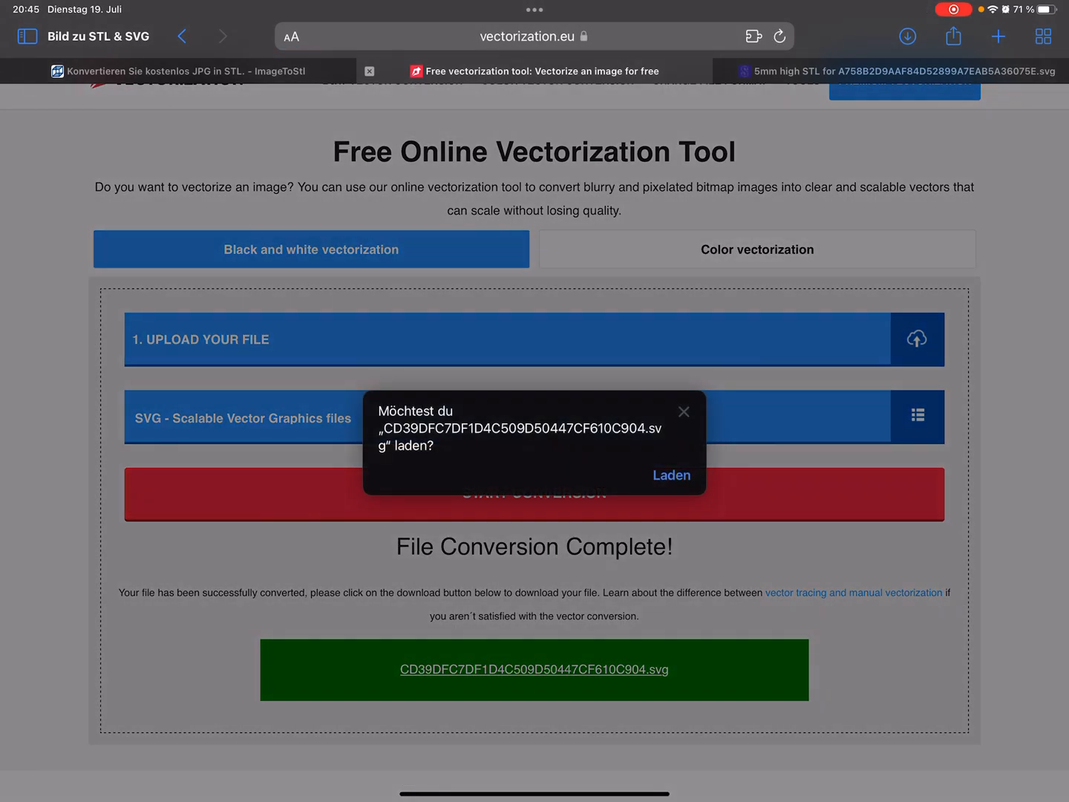
click(682, 411)
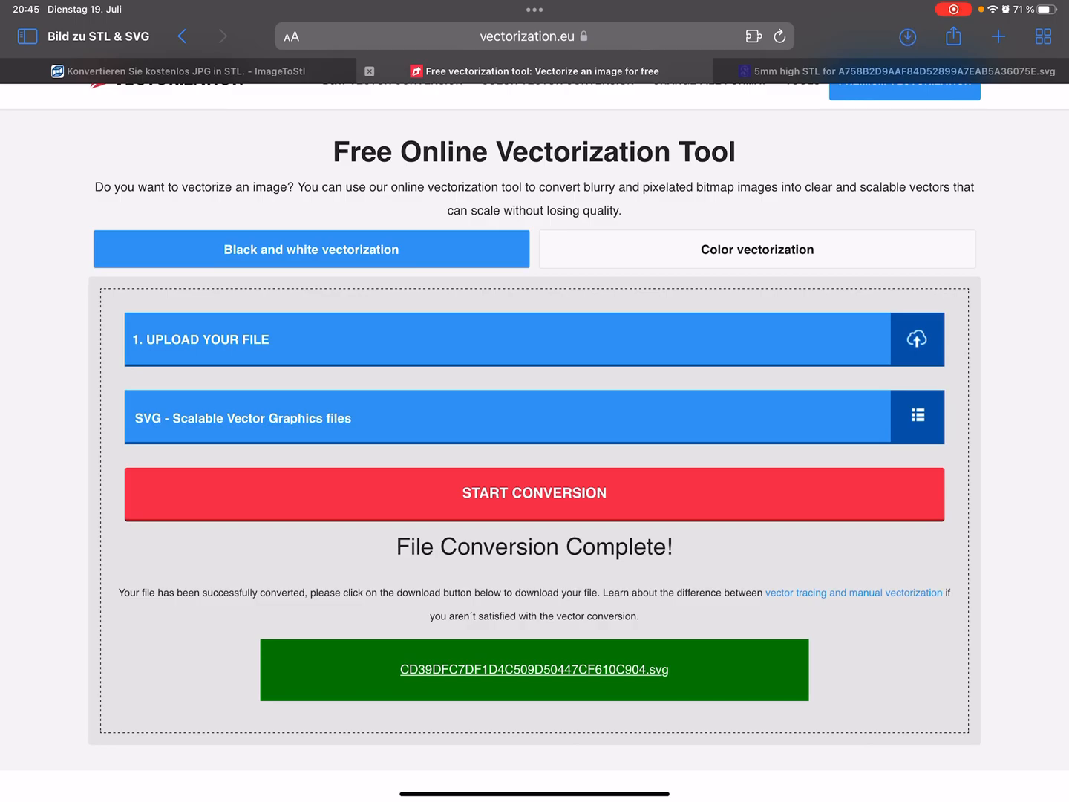
Preview the downloaded SVG as broken stripes, then choose another image to vectorize.
click(906, 35)
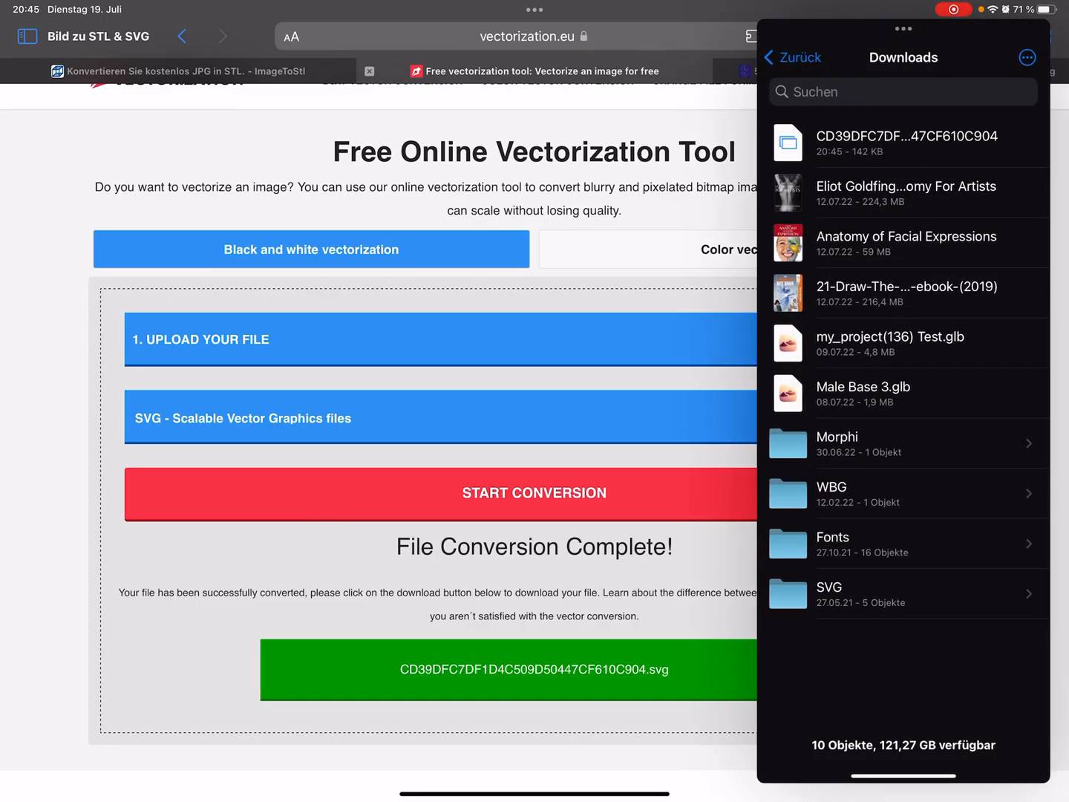
click(909, 142)
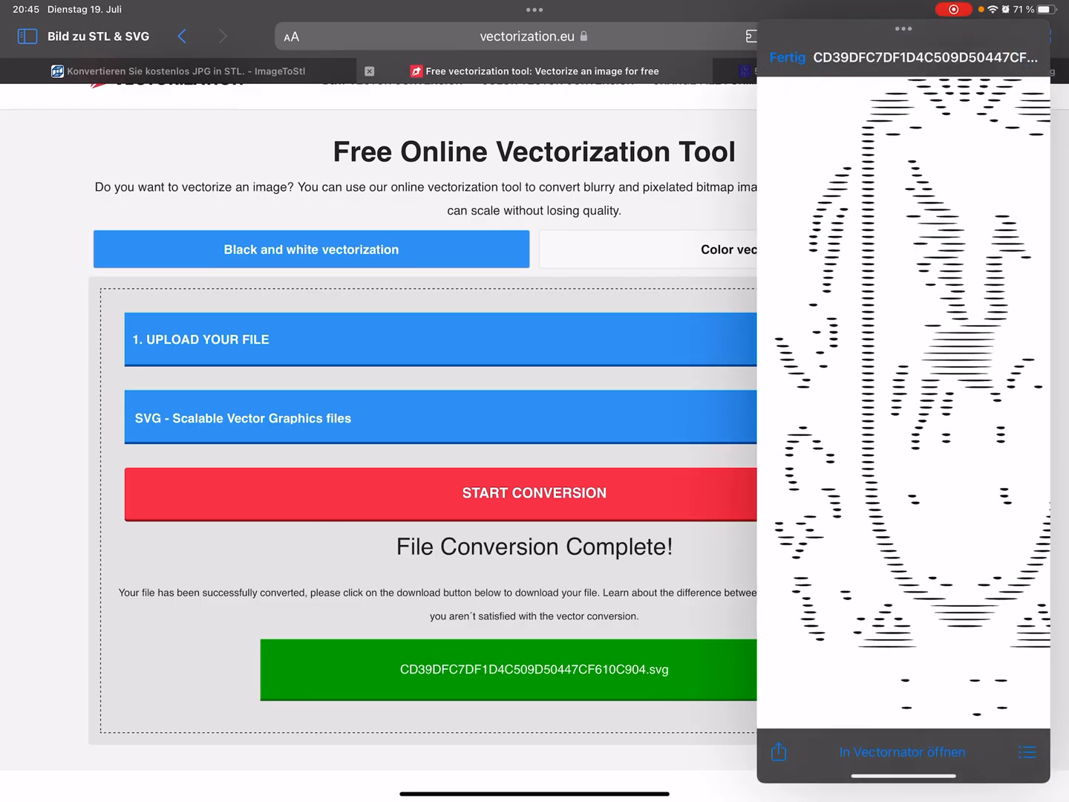
scroll(down, 3)
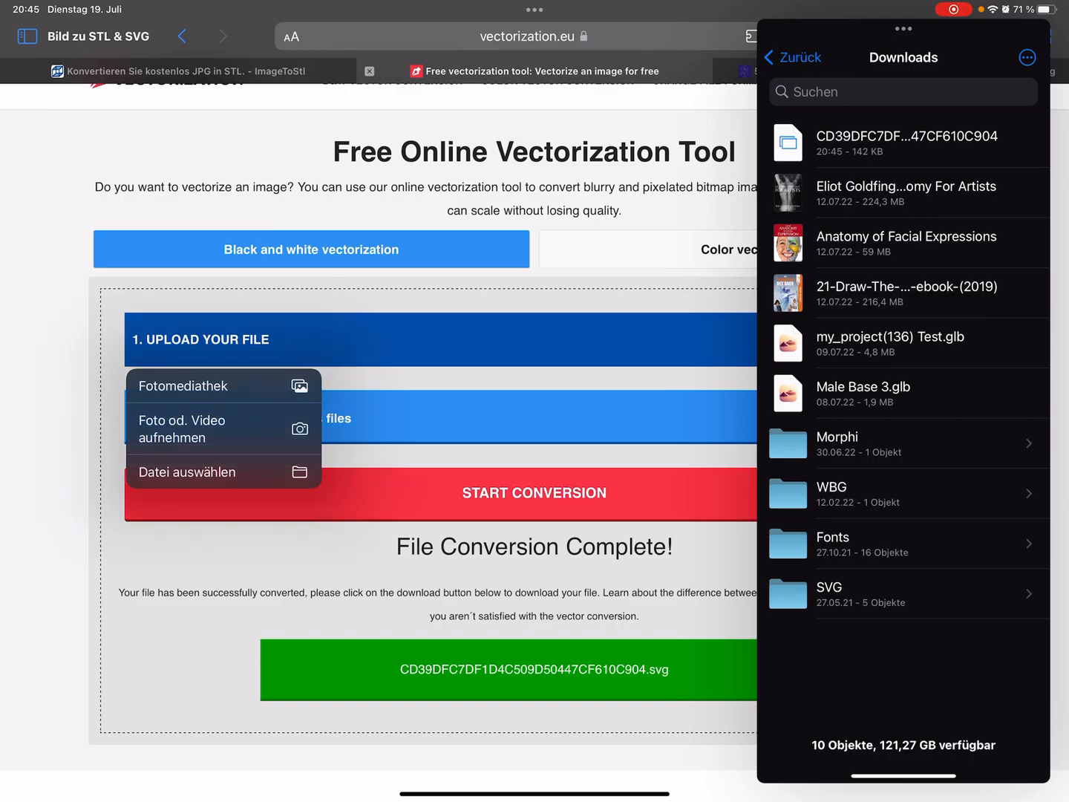
click(190, 385)
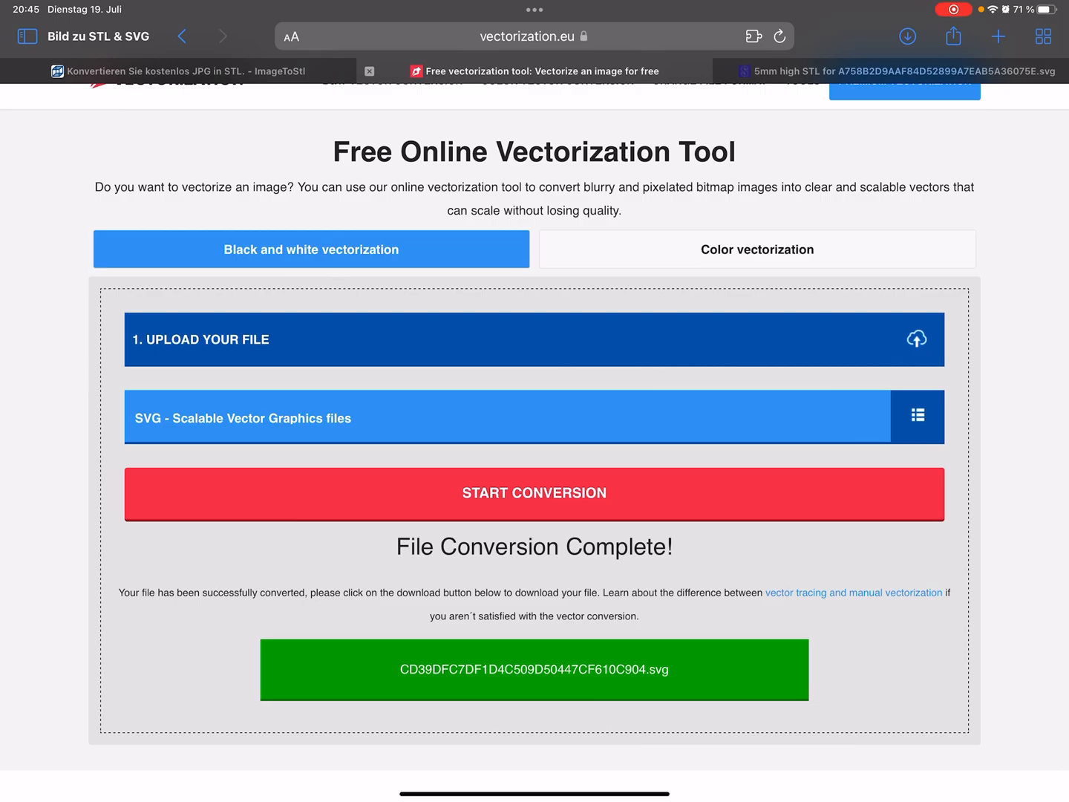
Convert the new image to a solid eagle-silhouette SVG, download and check it, then go to svg2stl.
click(534, 493)
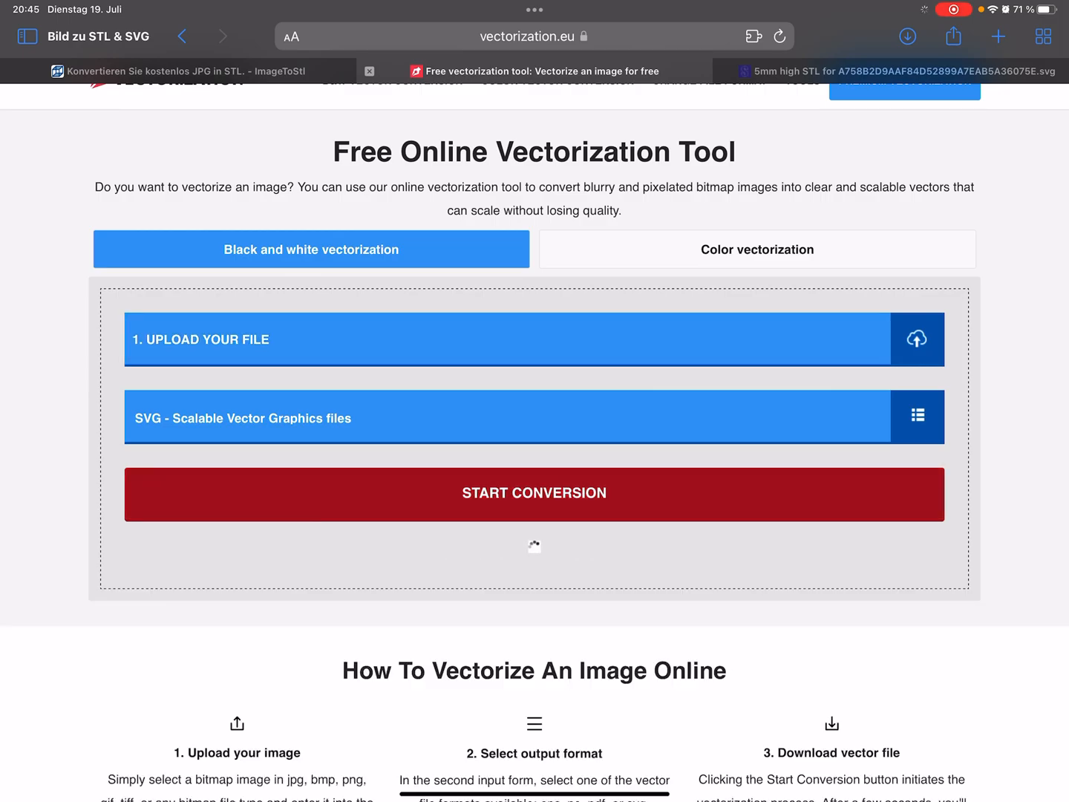
click(534, 493)
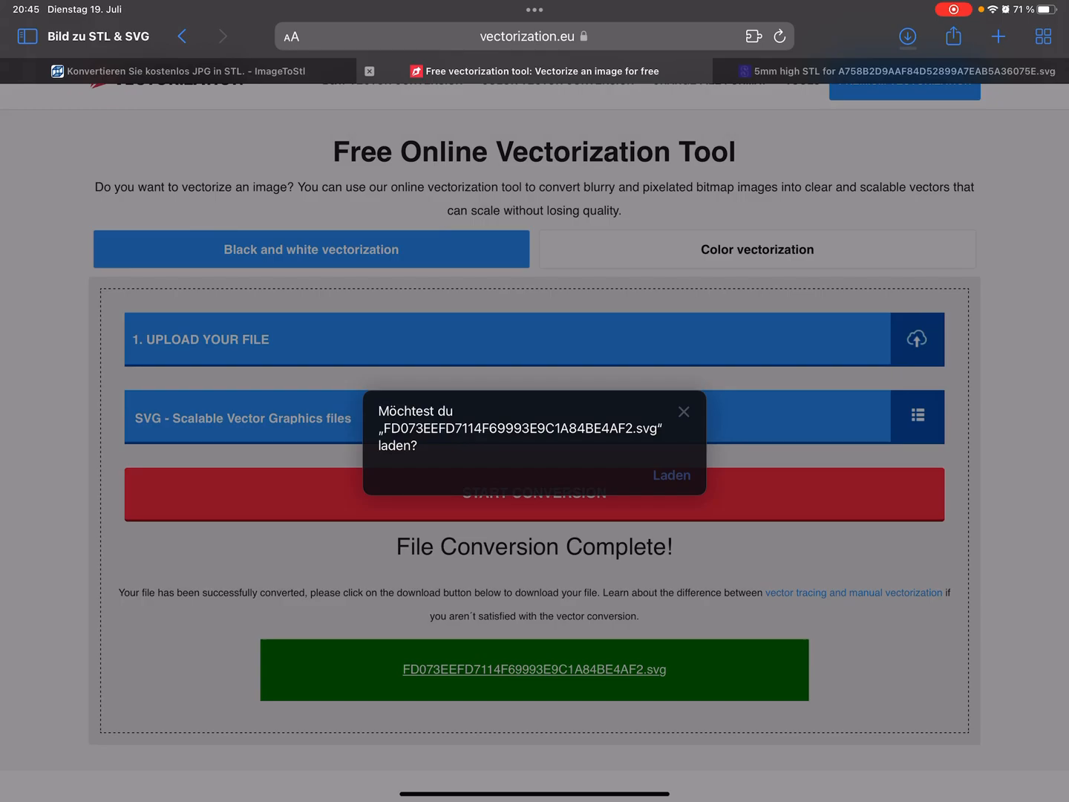
click(683, 412)
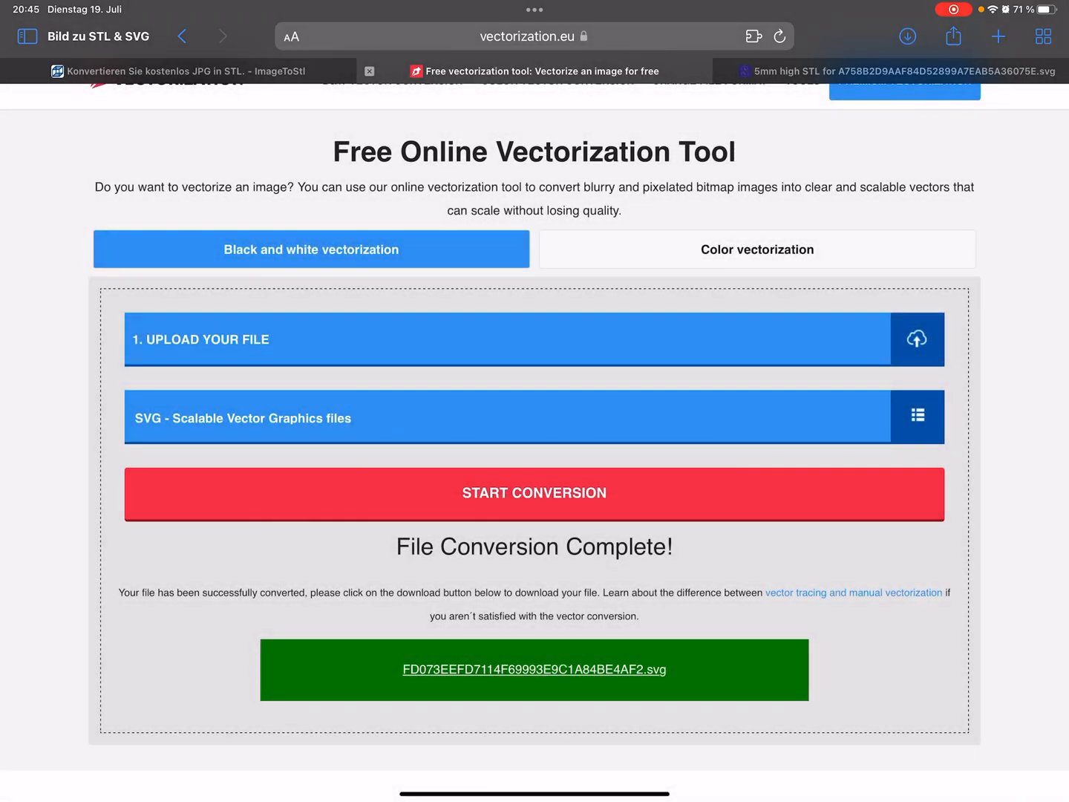
click(534, 668)
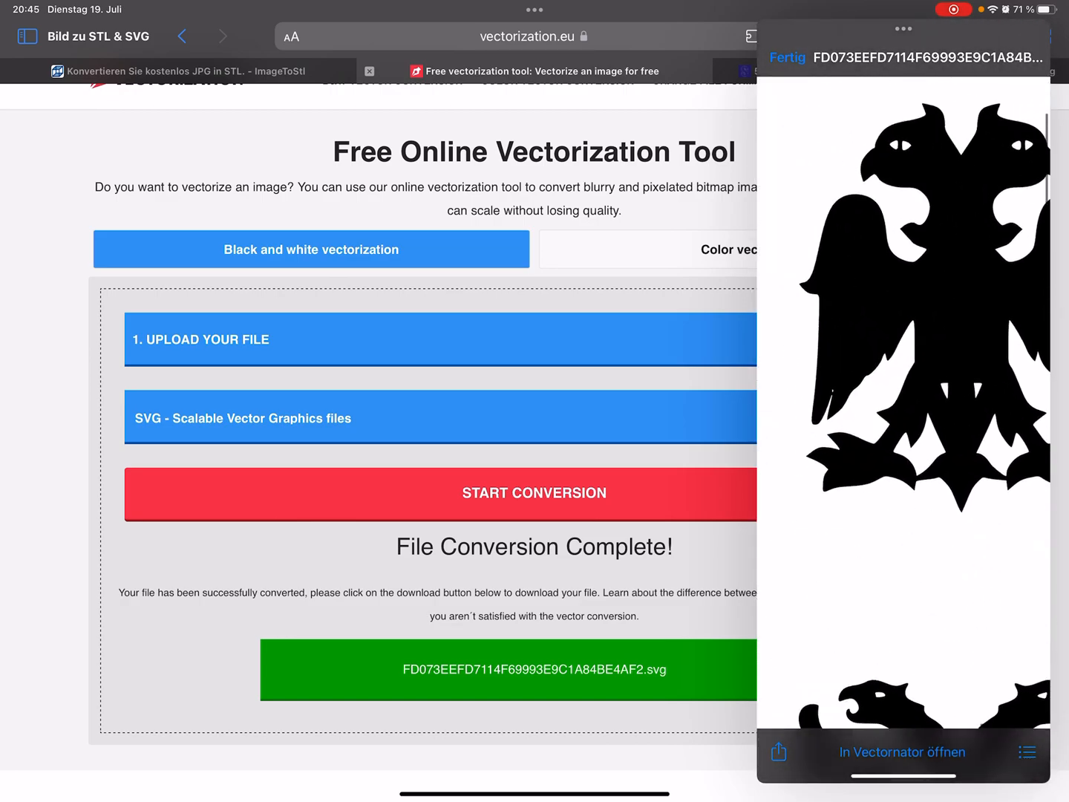
scroll(down, 3)
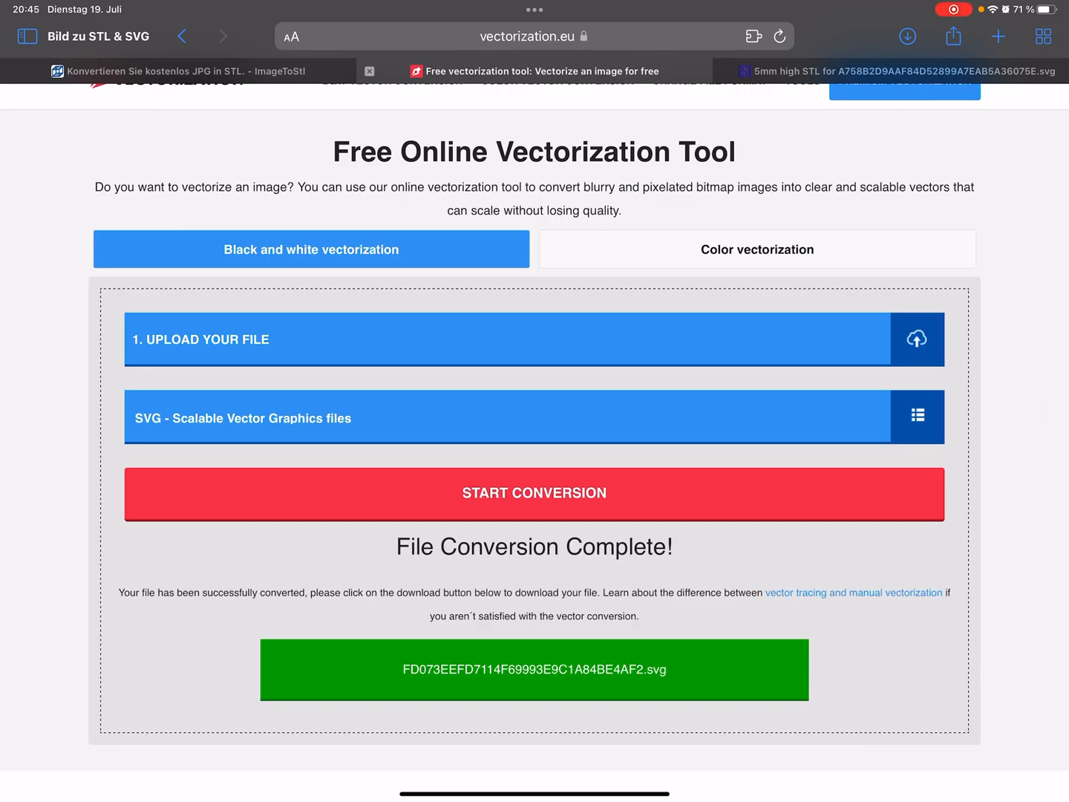
click(885, 71)
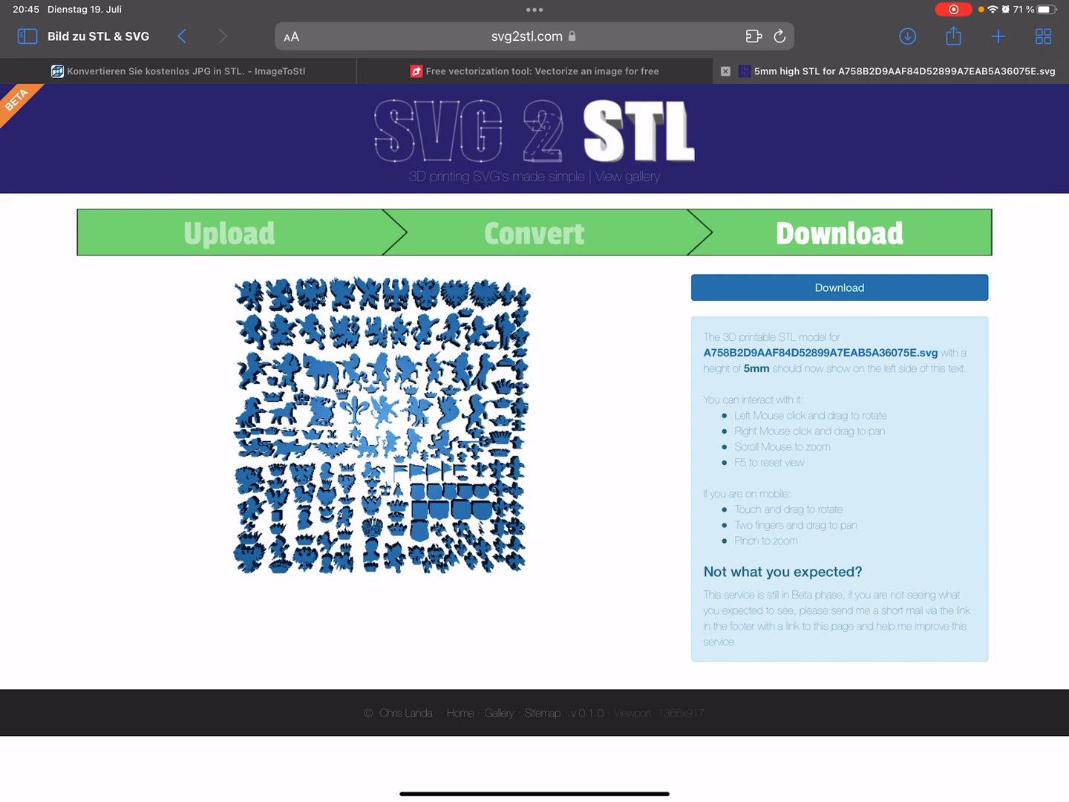
Upload the FD073… heraldic animals SVG to svg2stl and convert it at 5 mm height.
click(890, 71)
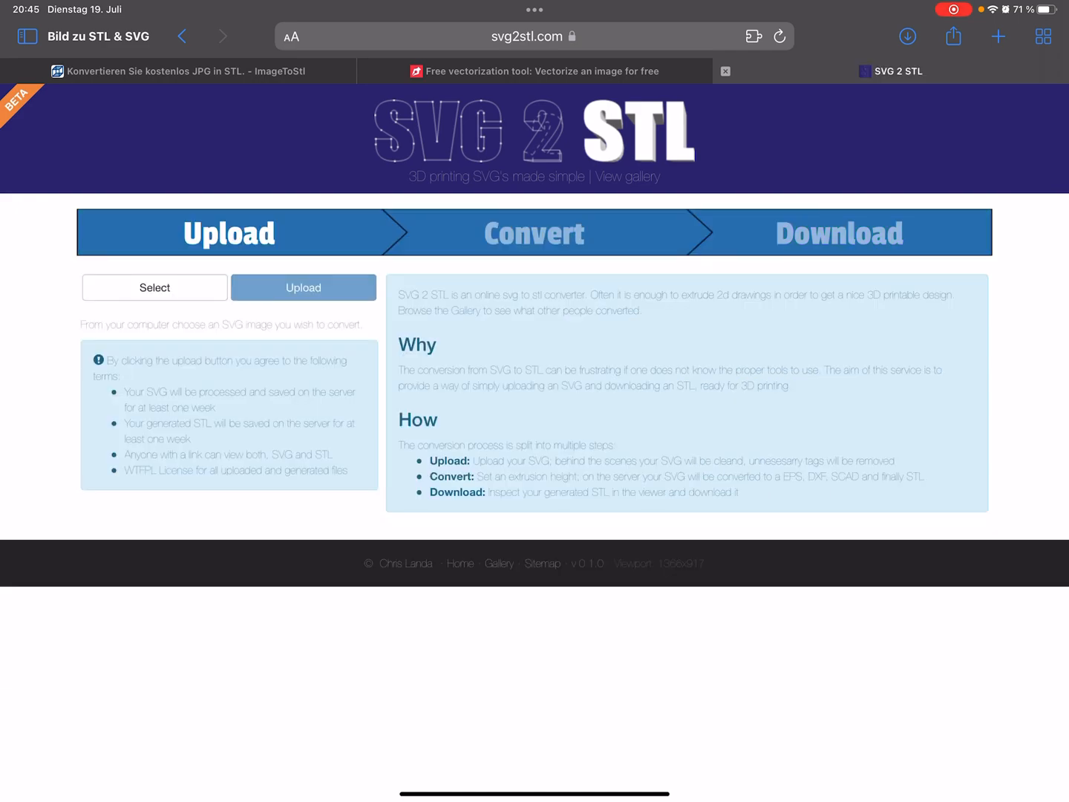
click(155, 288)
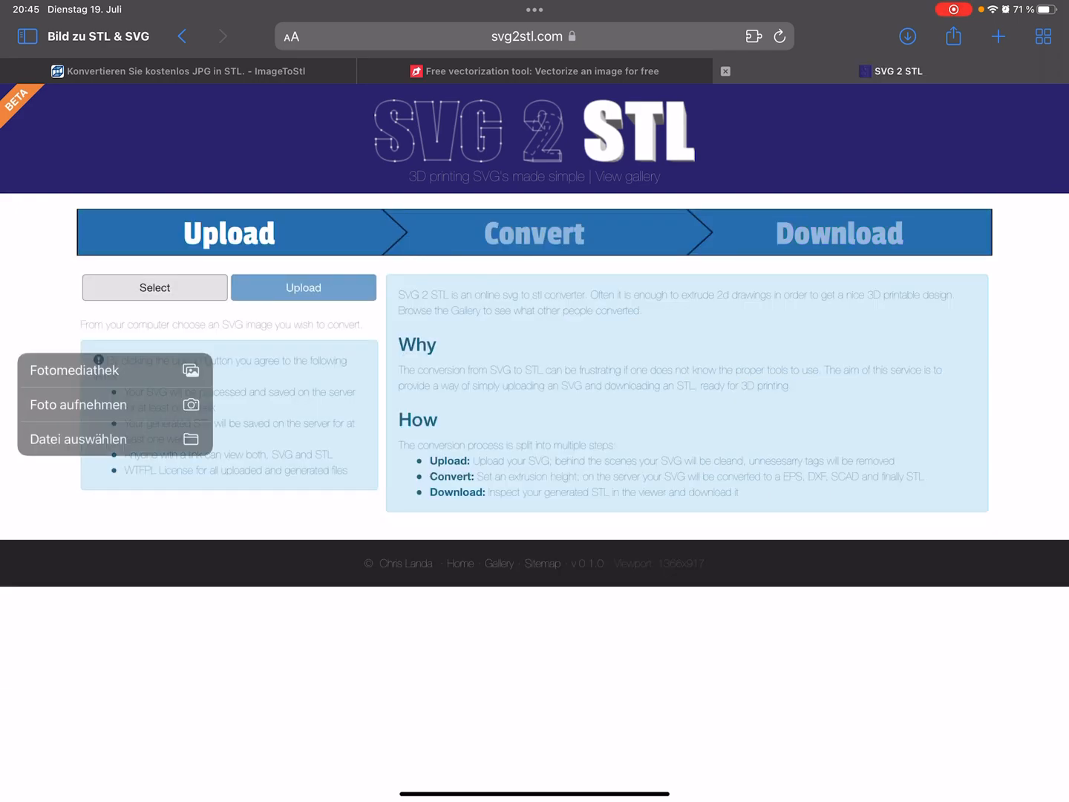
click(77, 439)
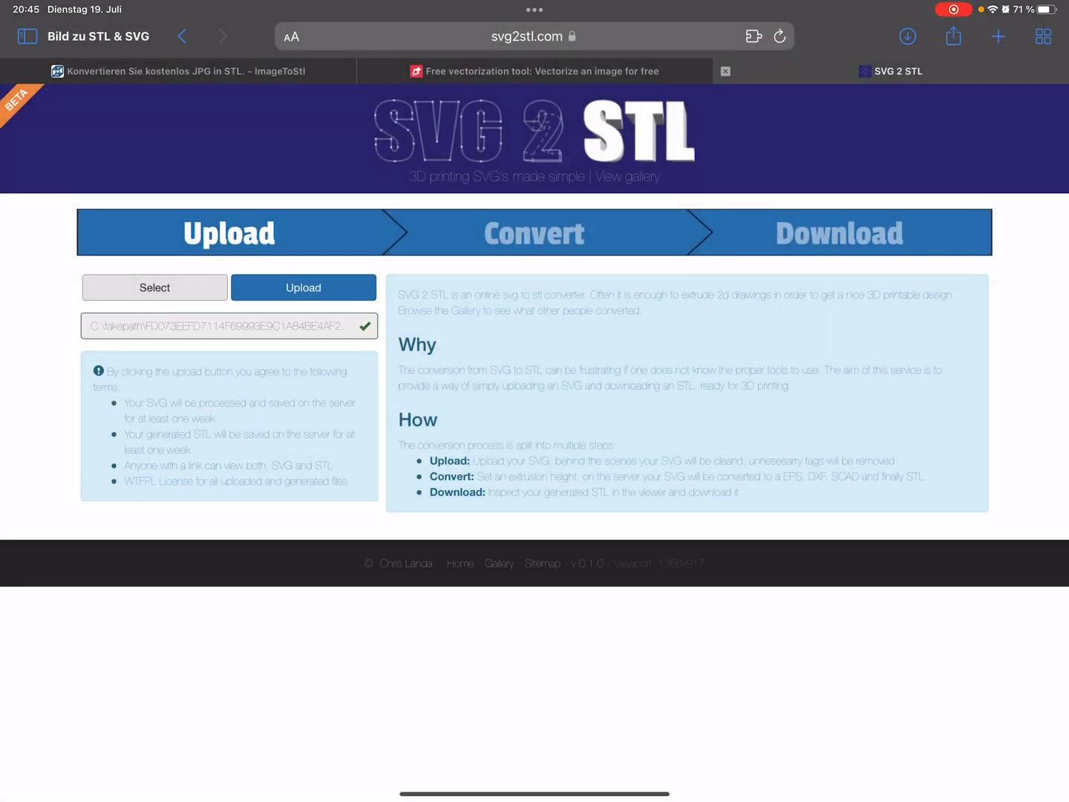
click(302, 288)
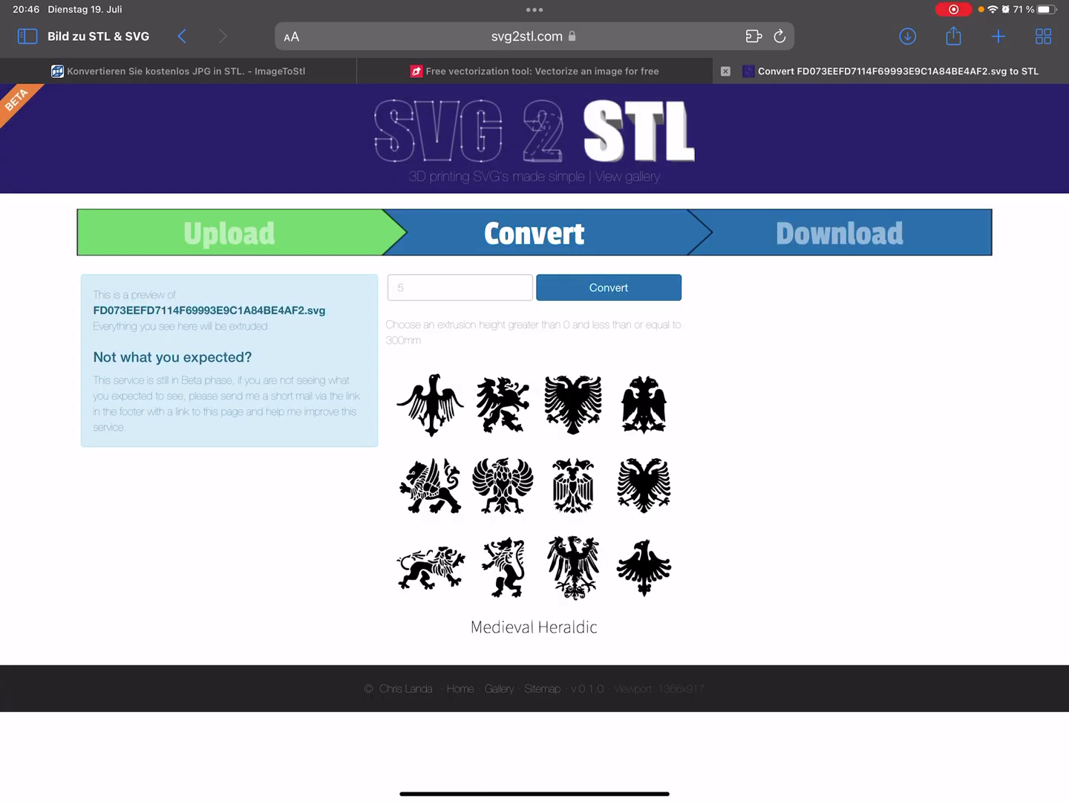
click(460, 288)
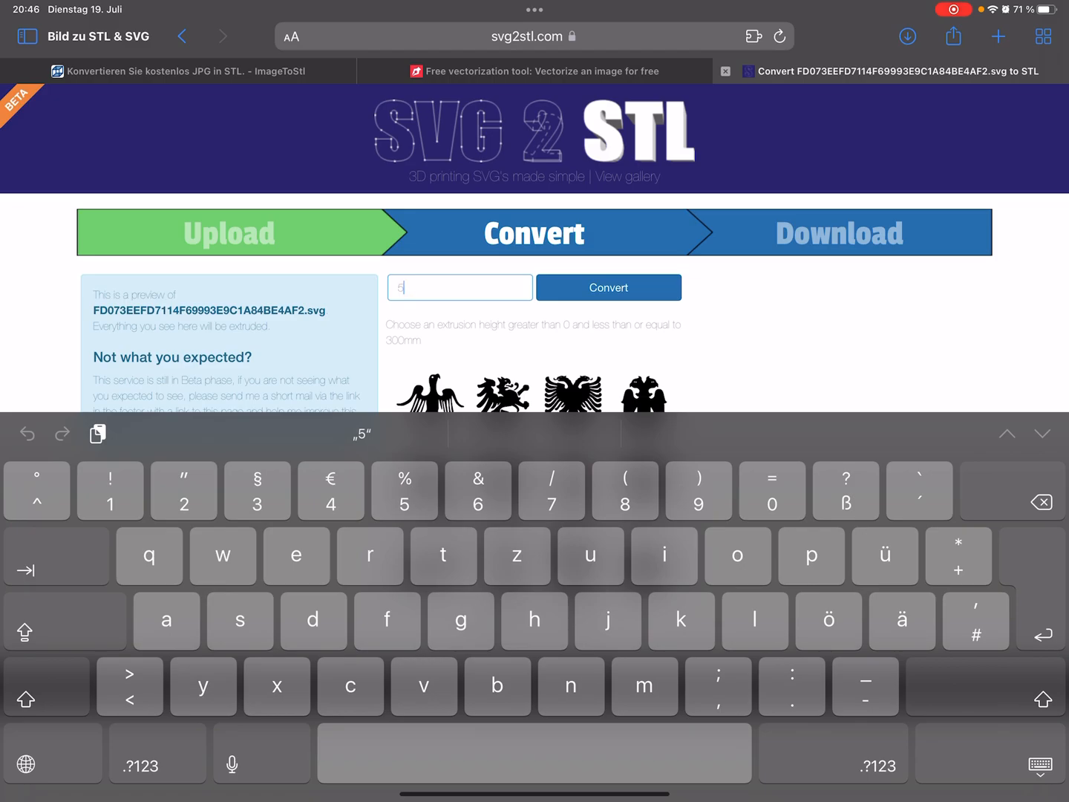
click(608, 288)
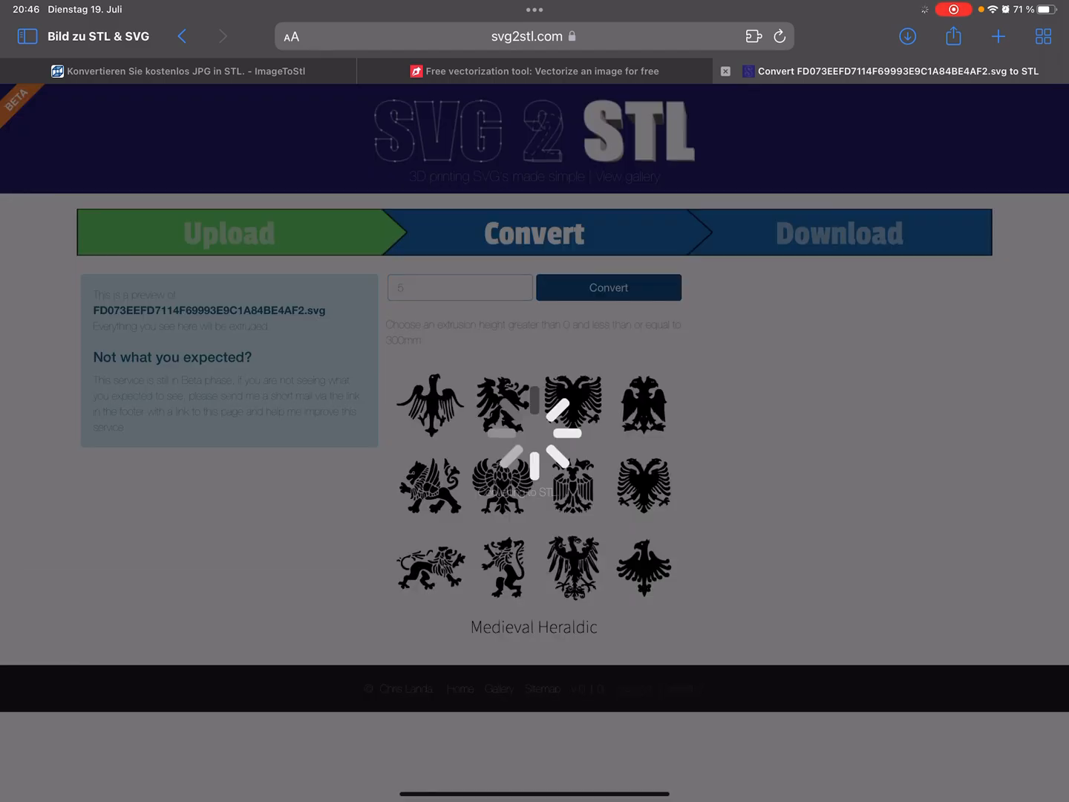
click(609, 288)
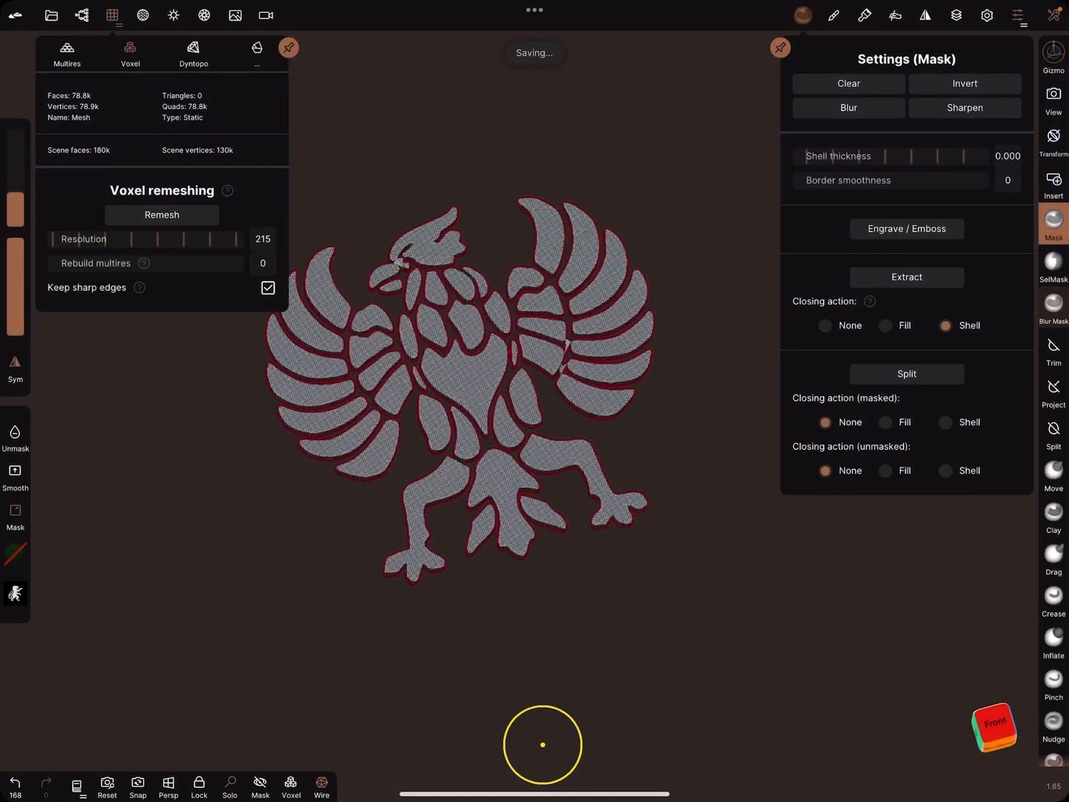
Import the FD073…svg_5mm.stl from Downloads into the Nomad Sculpt scene.
click(112, 15)
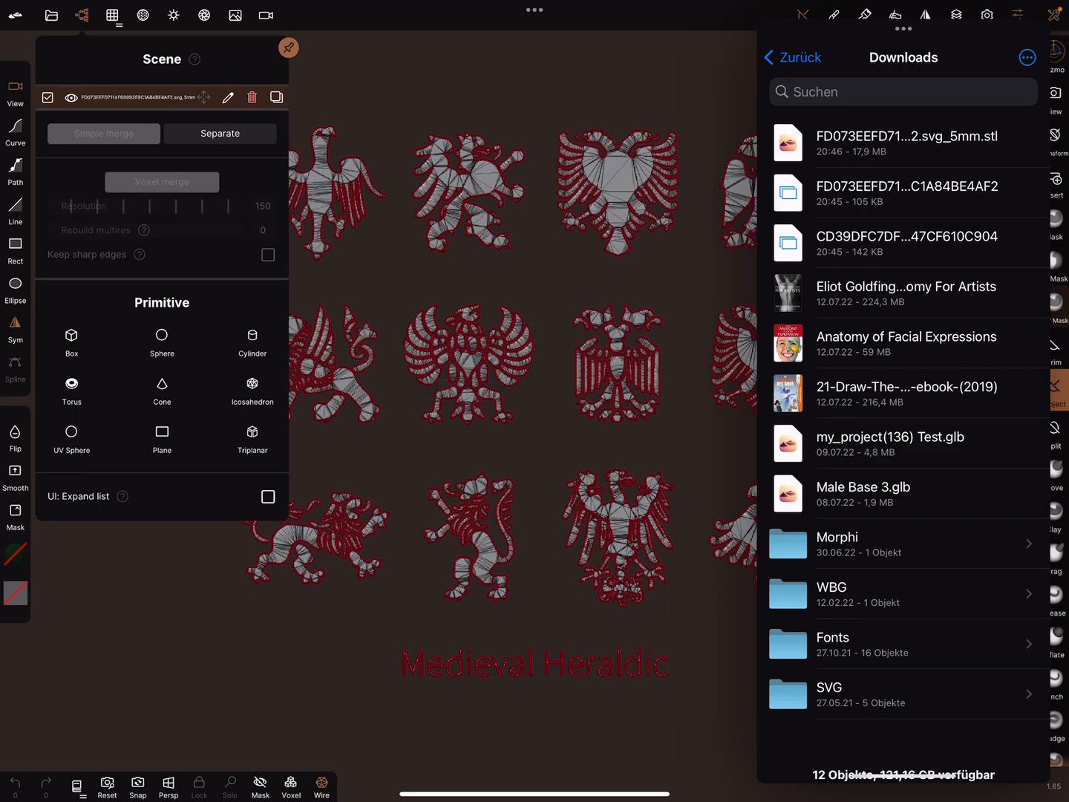
click(985, 15)
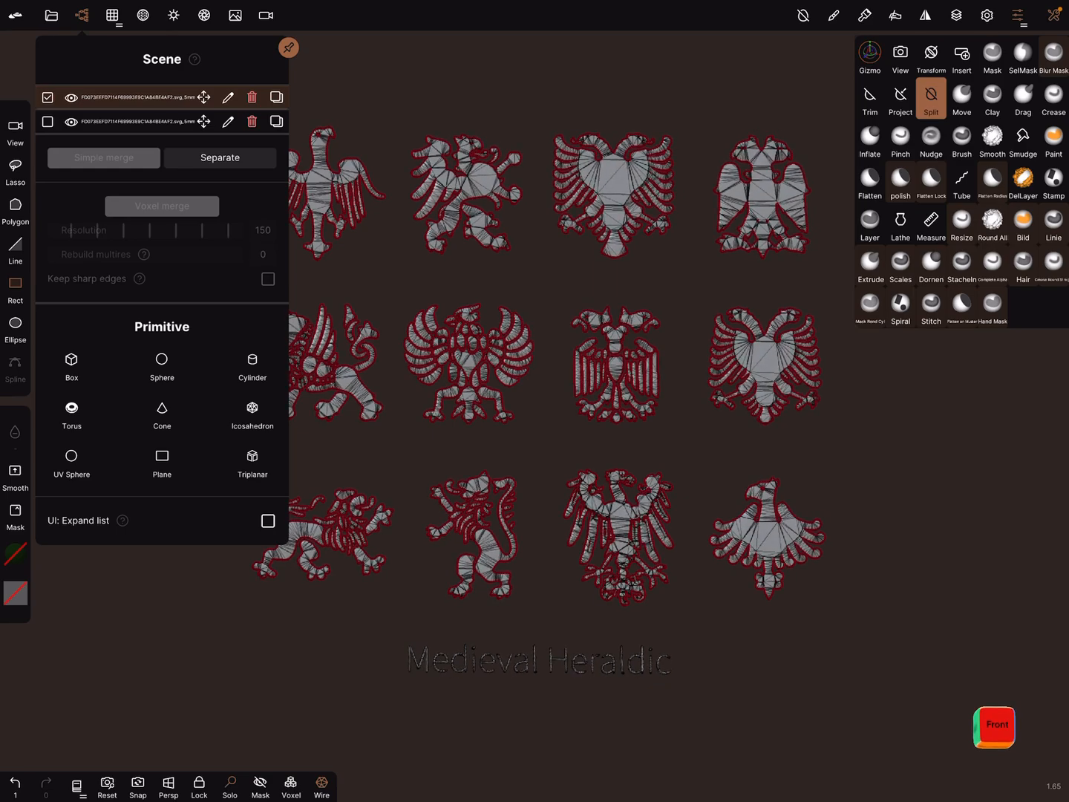
Trim away the Medieval Heraldic title text below the twelve animal silhouettes.
click(252, 122)
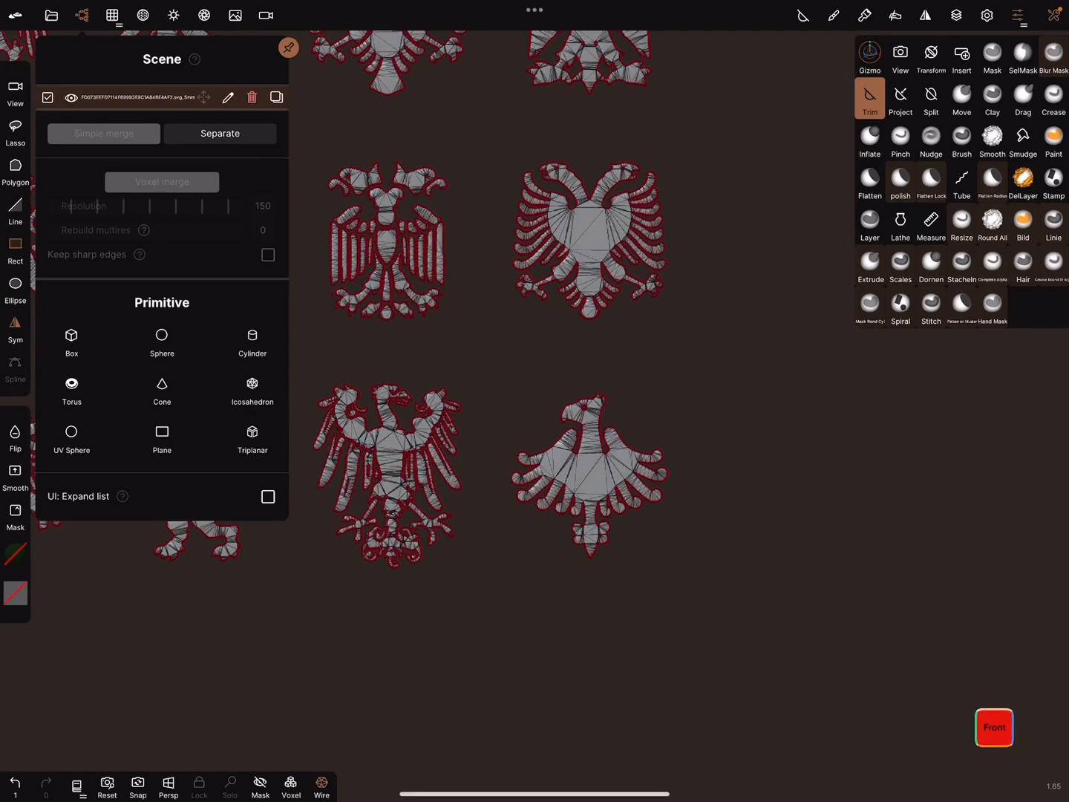
click(929, 98)
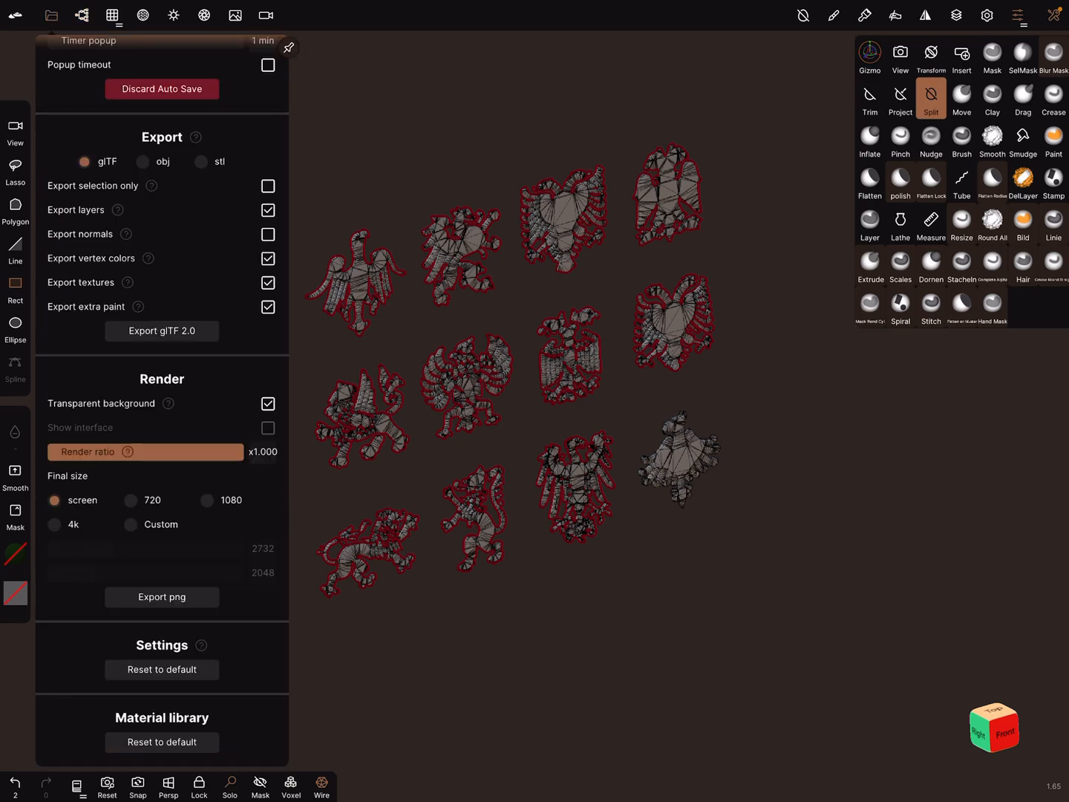
Save the heraldic animals scene as a project, confirming the project name.
click(161, 329)
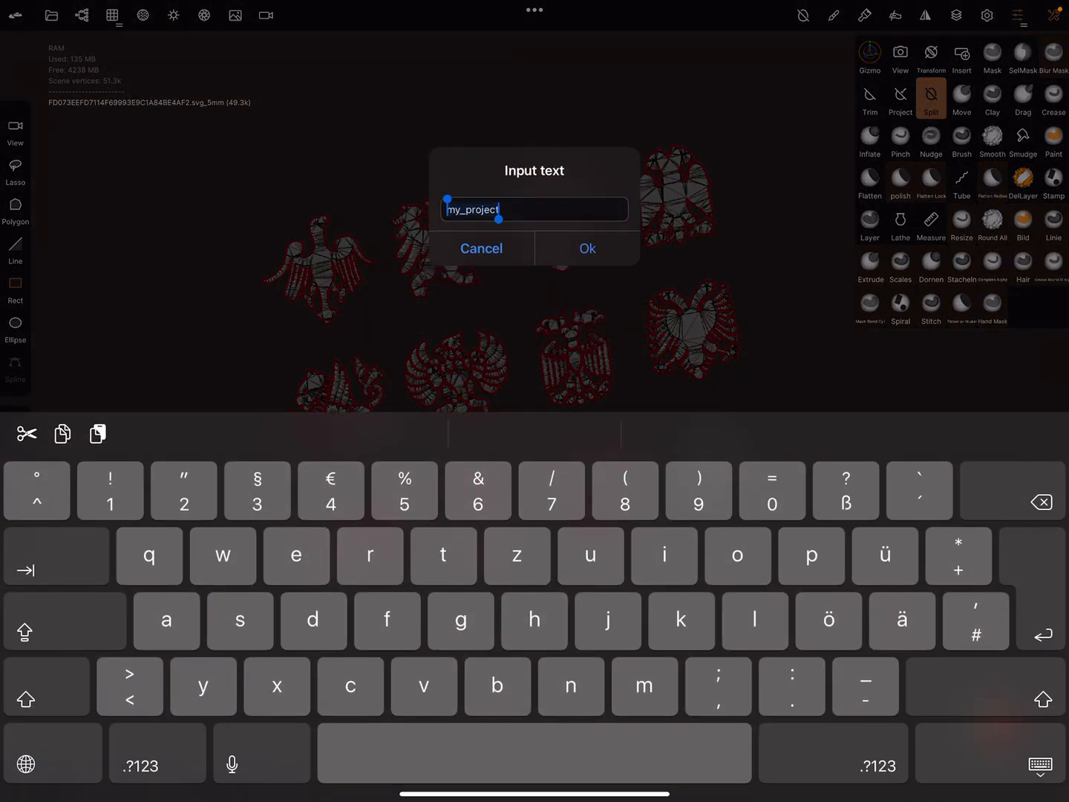
click(588, 248)
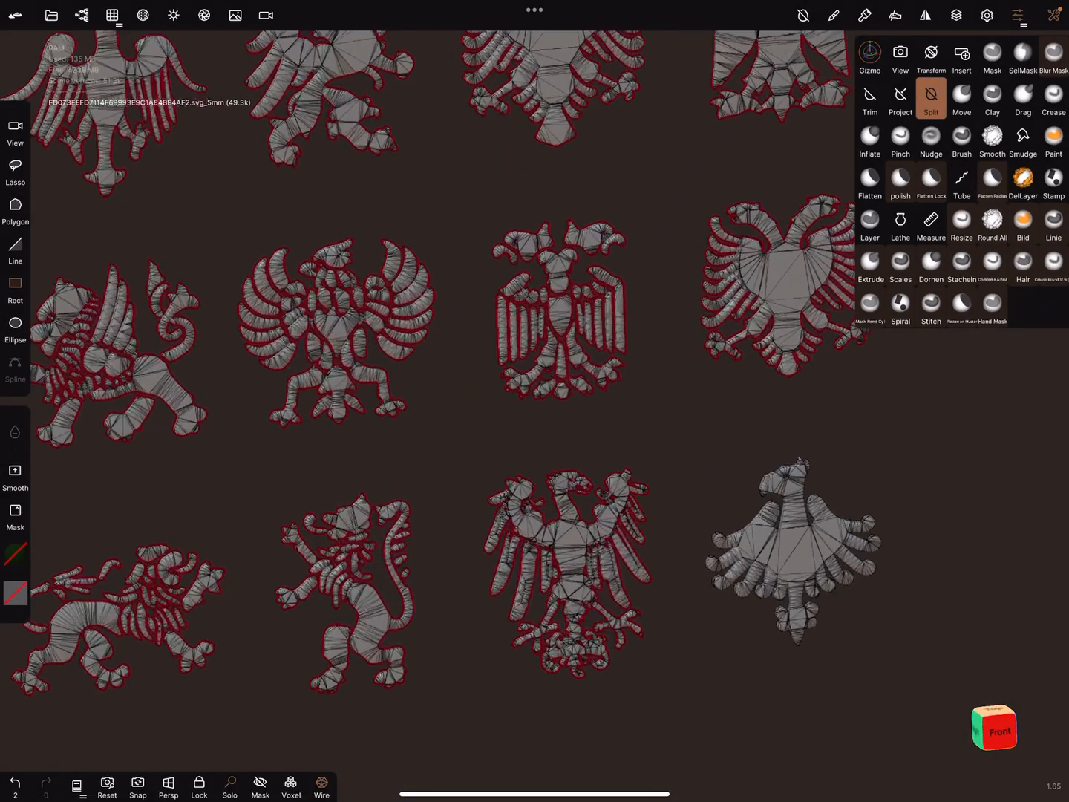